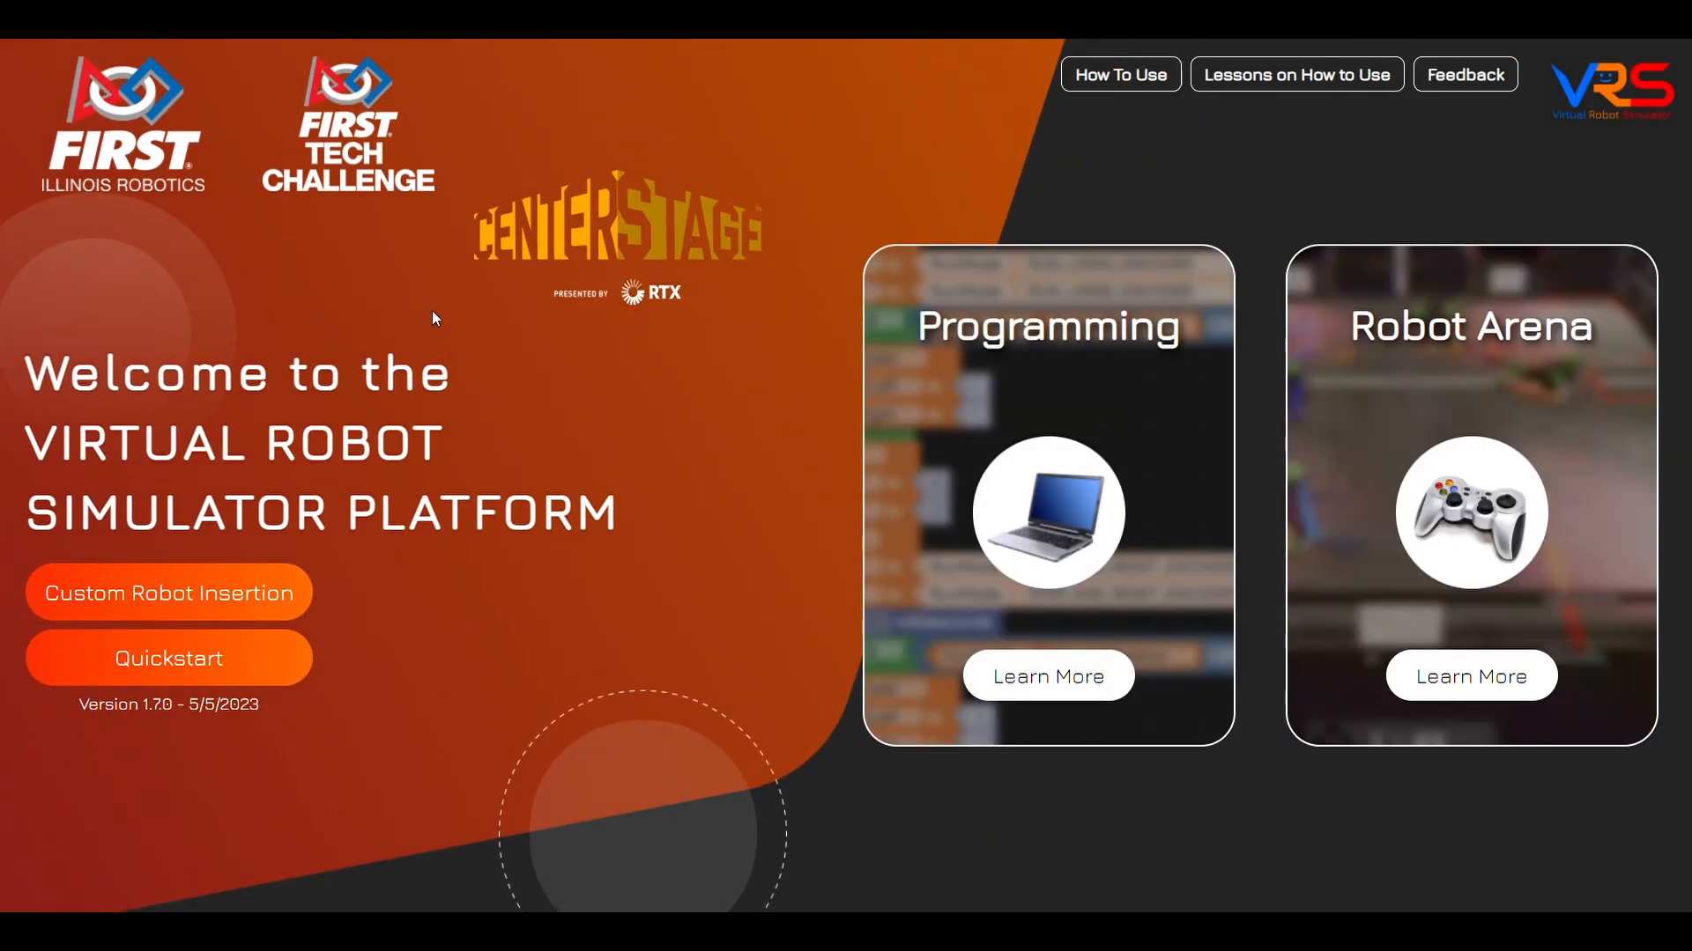
mouse_move(421, 340)
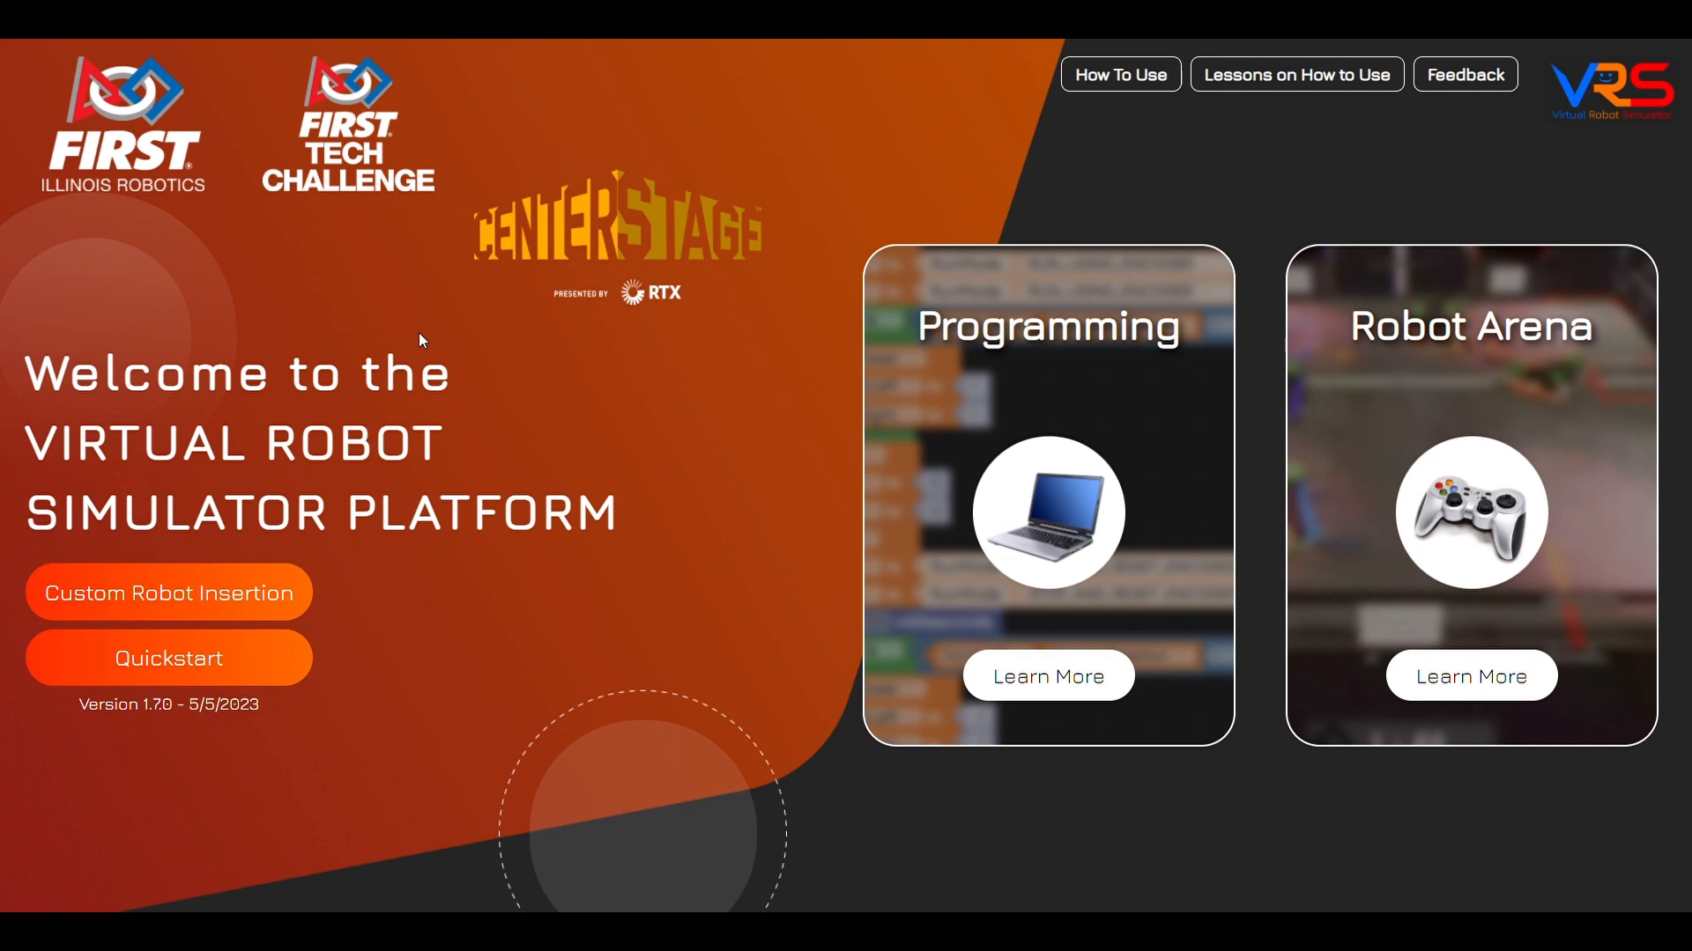
mouse_move(483, 430)
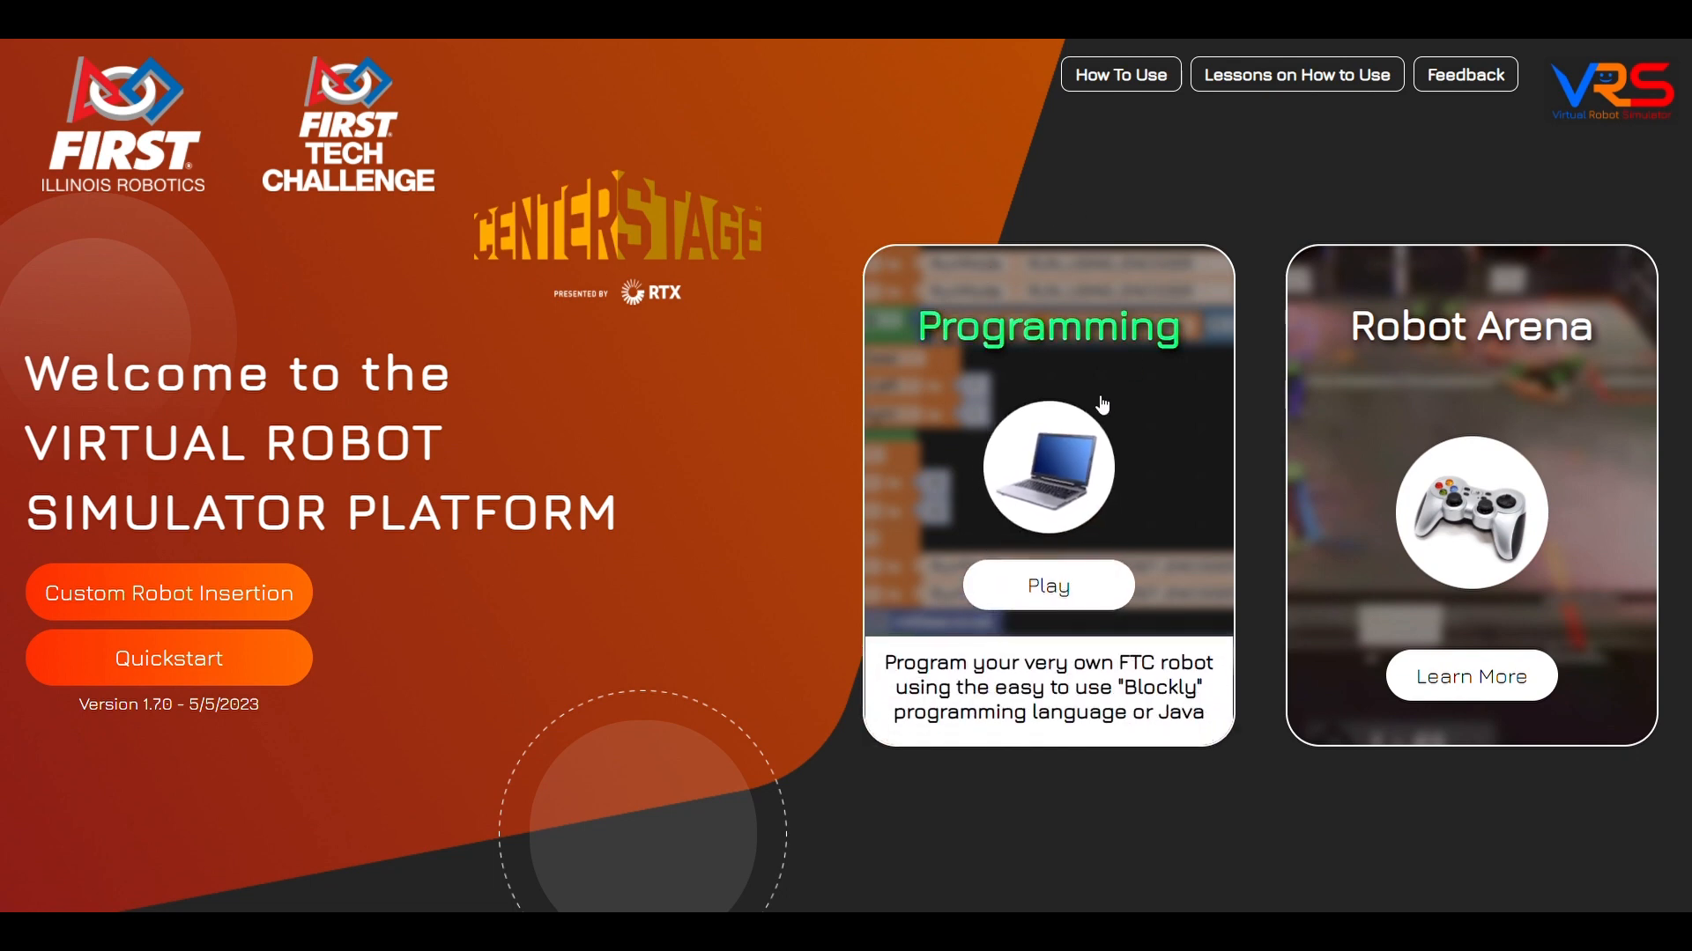
Step: Launch the Programming card's Play to enter the Blockly editor
click(1045, 585)
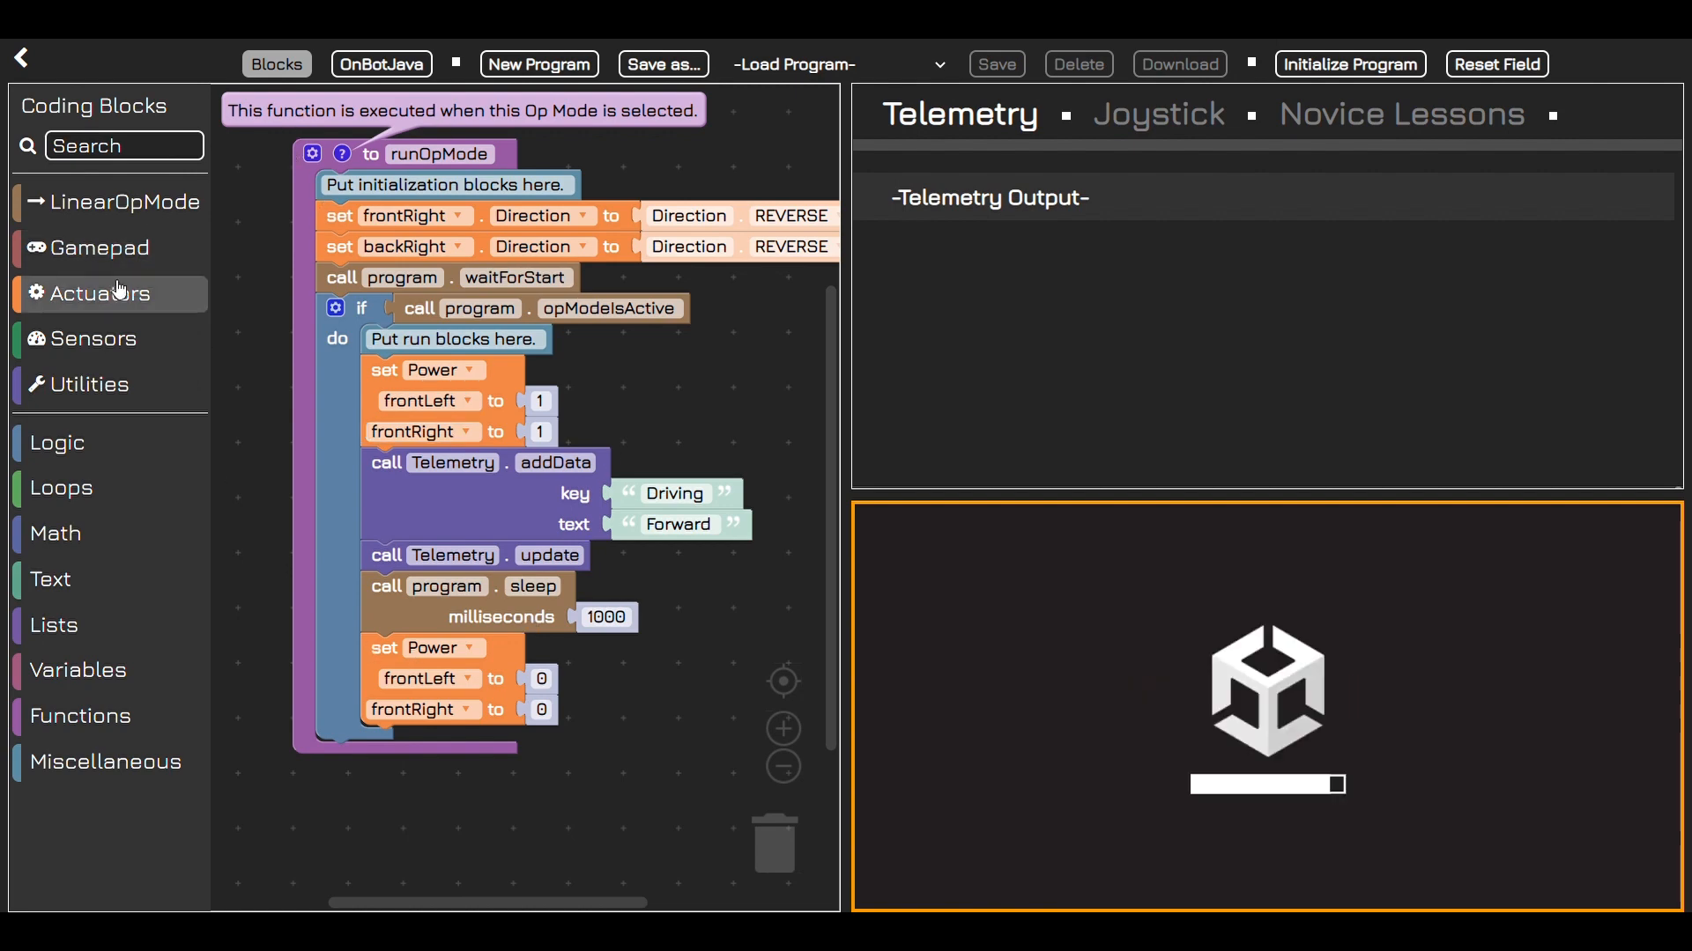
Step: From the Actuators blocks, set the frontRight power value to 1 for the turn
click(98, 295)
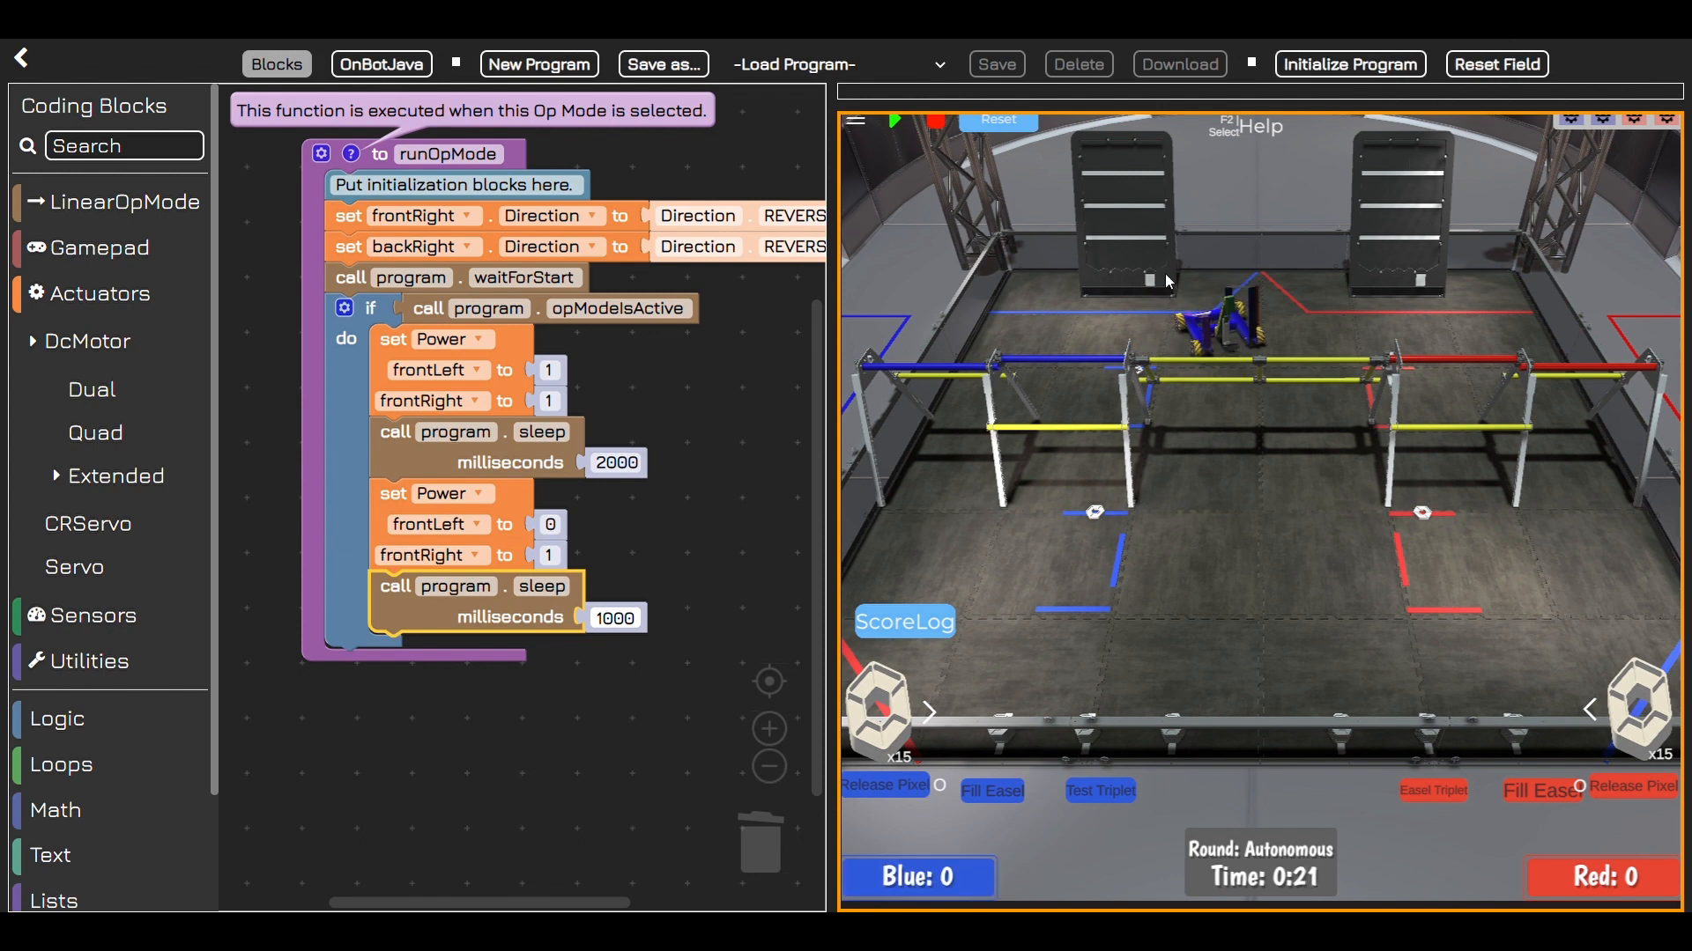
mouse_move(791, 425)
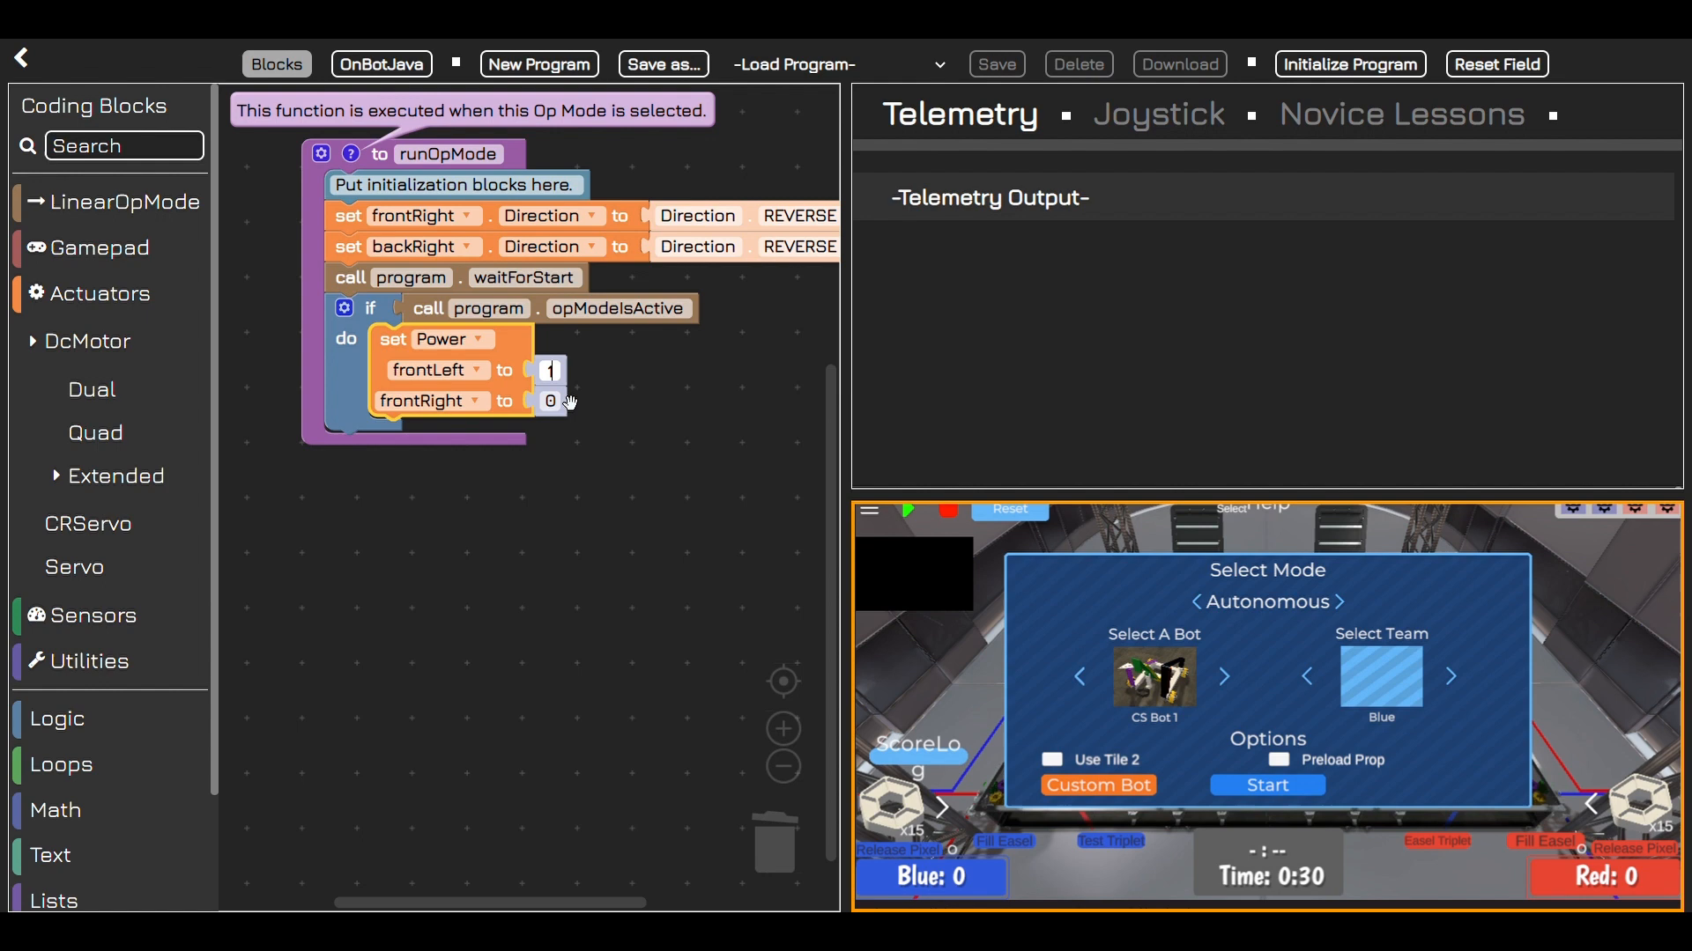
click(550, 400)
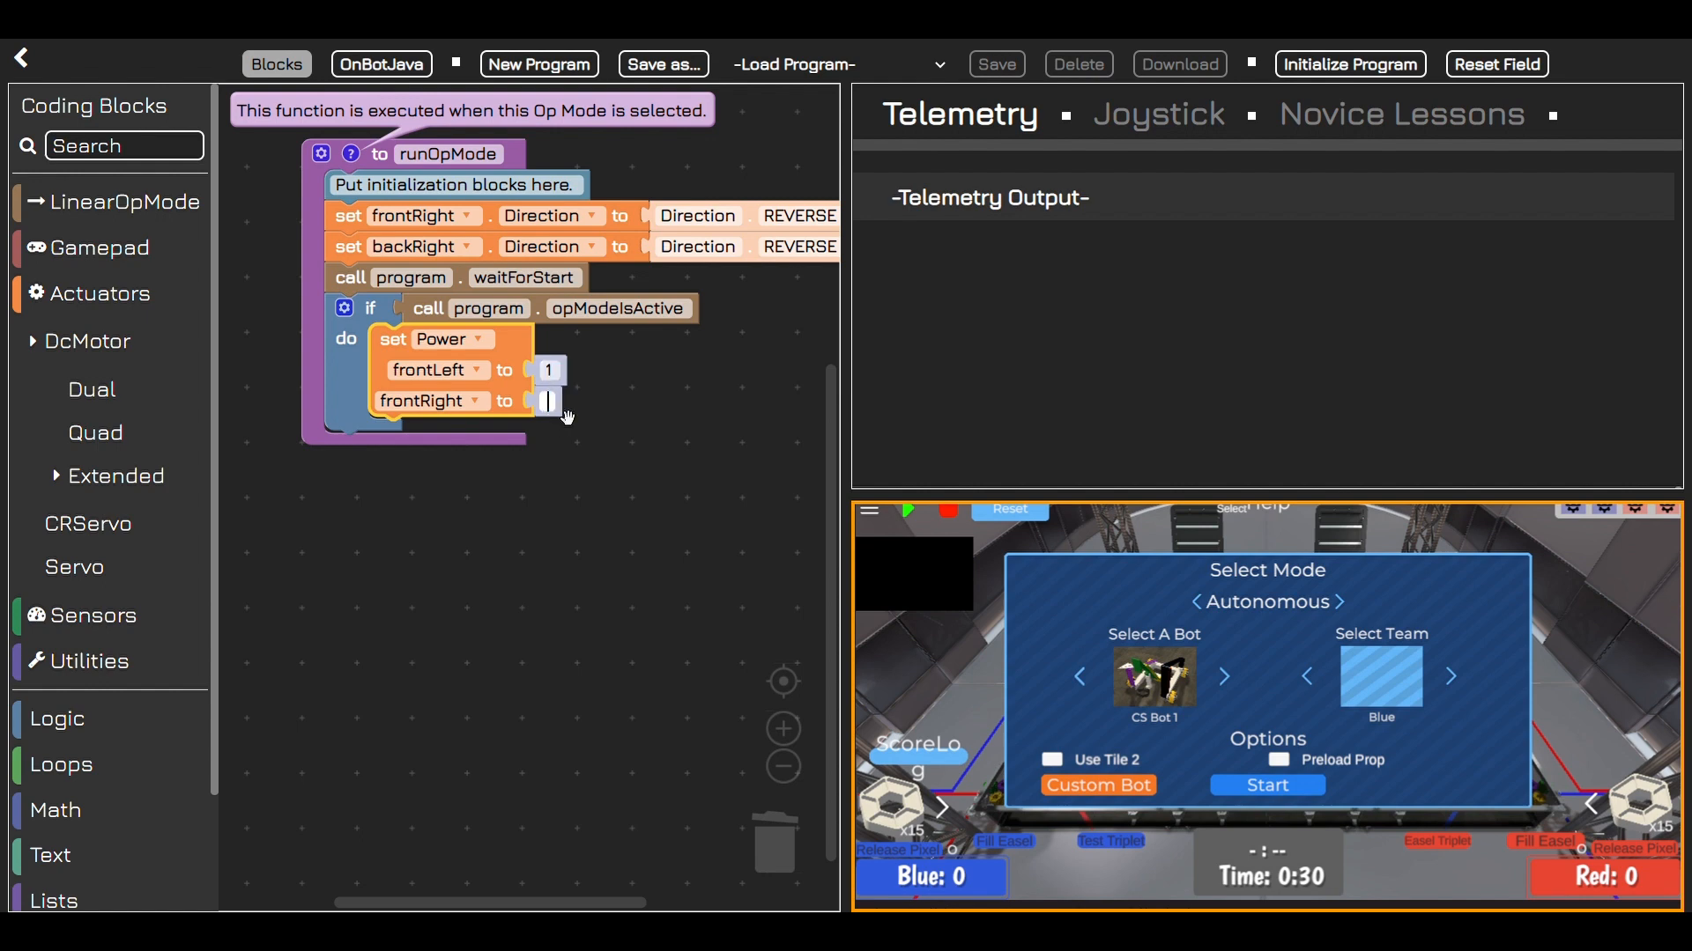
text(1)
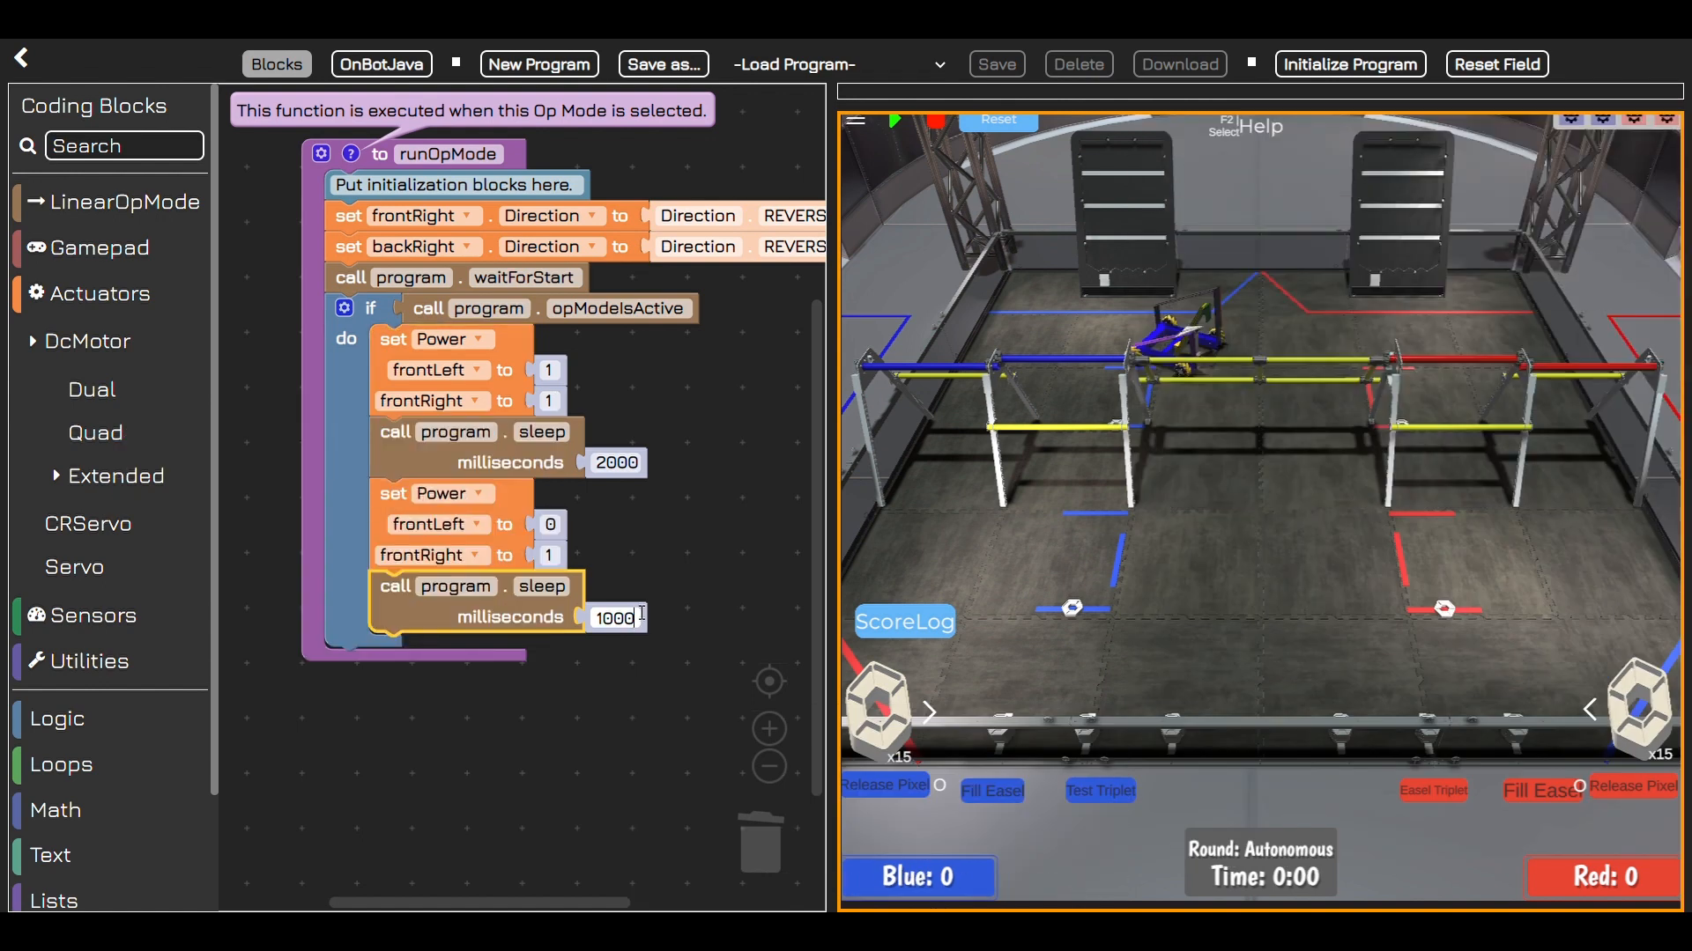
Step: Initialize and start the program, then reset the field and run it a second time
click(1348, 64)
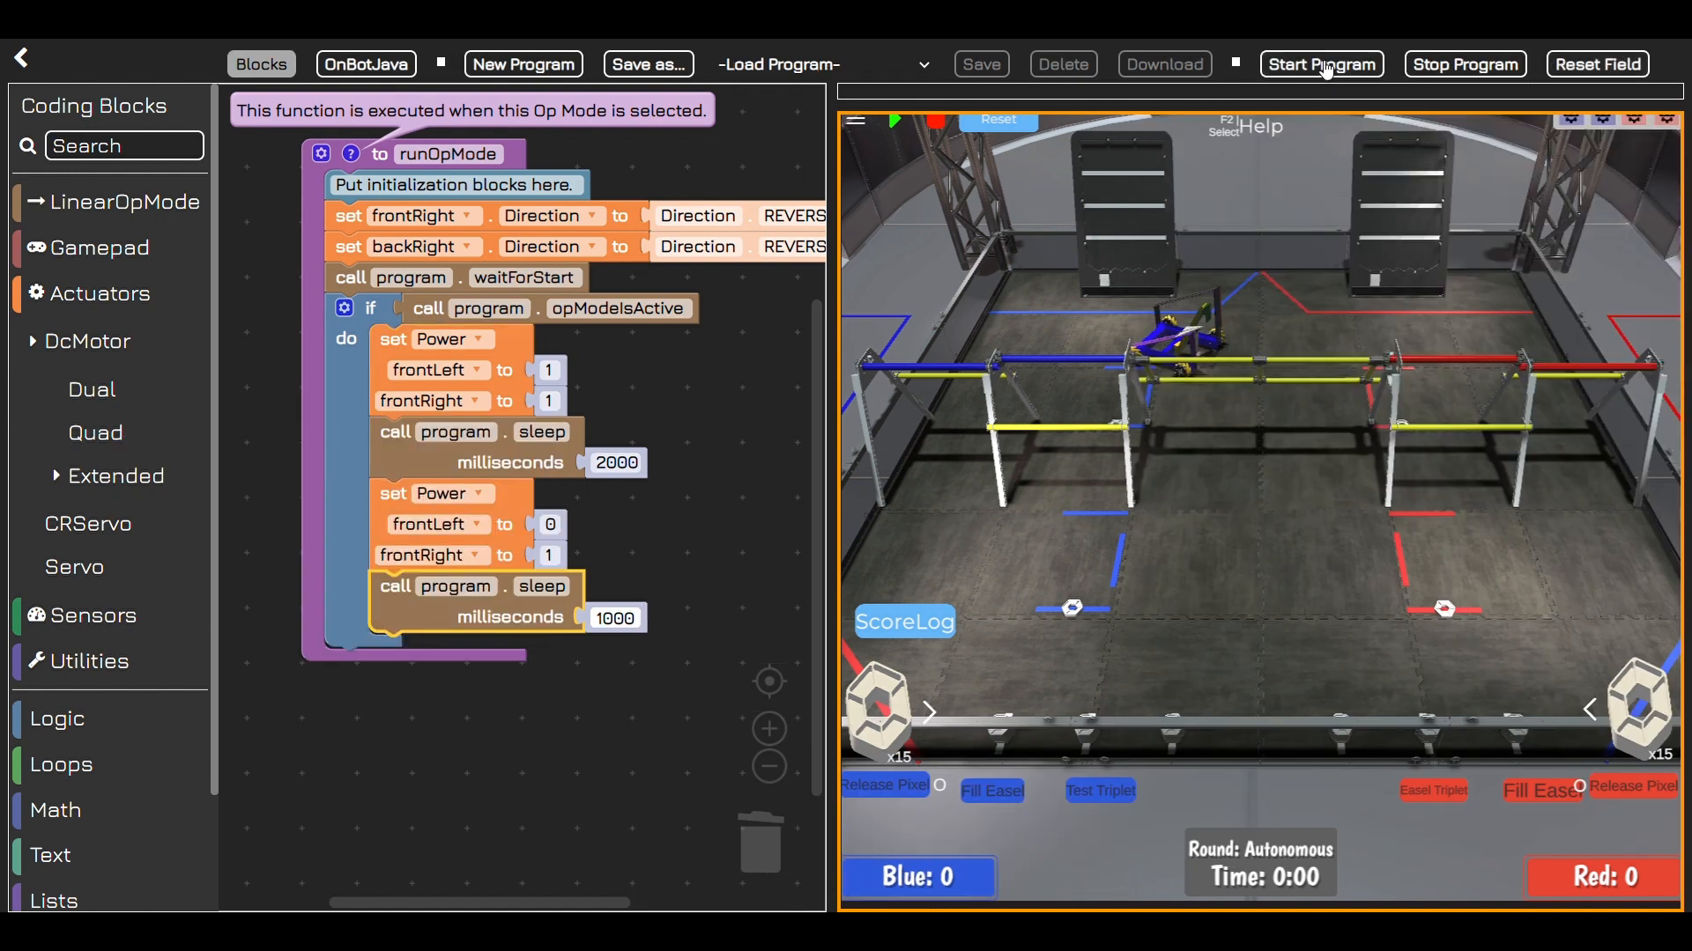
click(1320, 63)
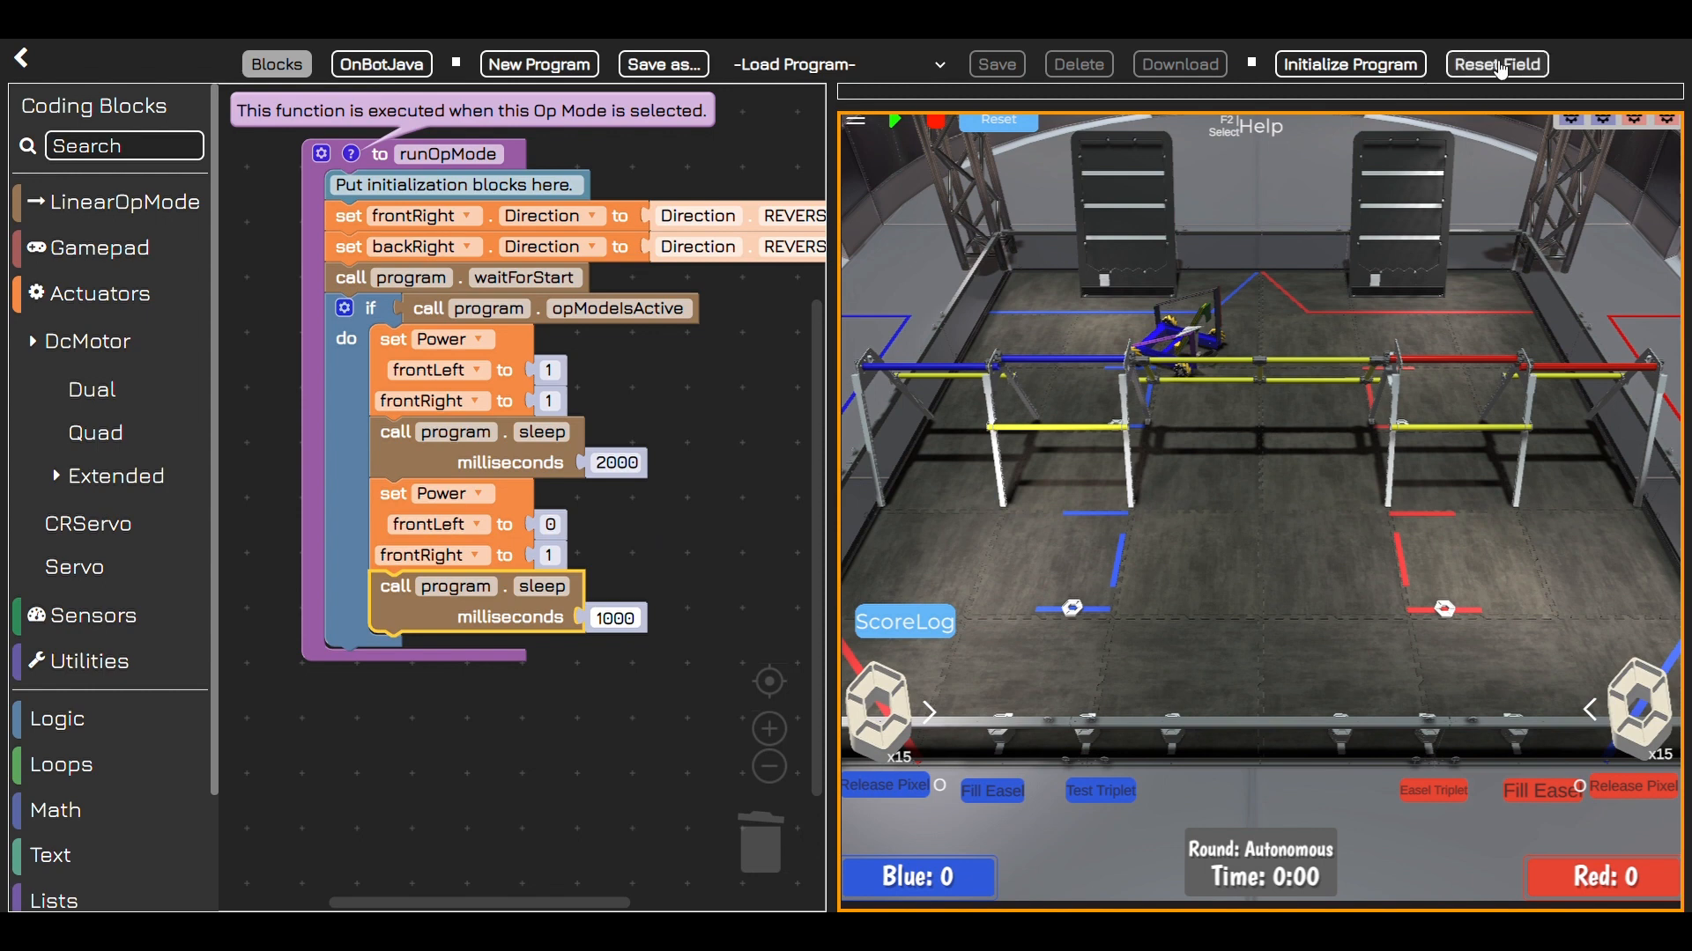
click(1348, 63)
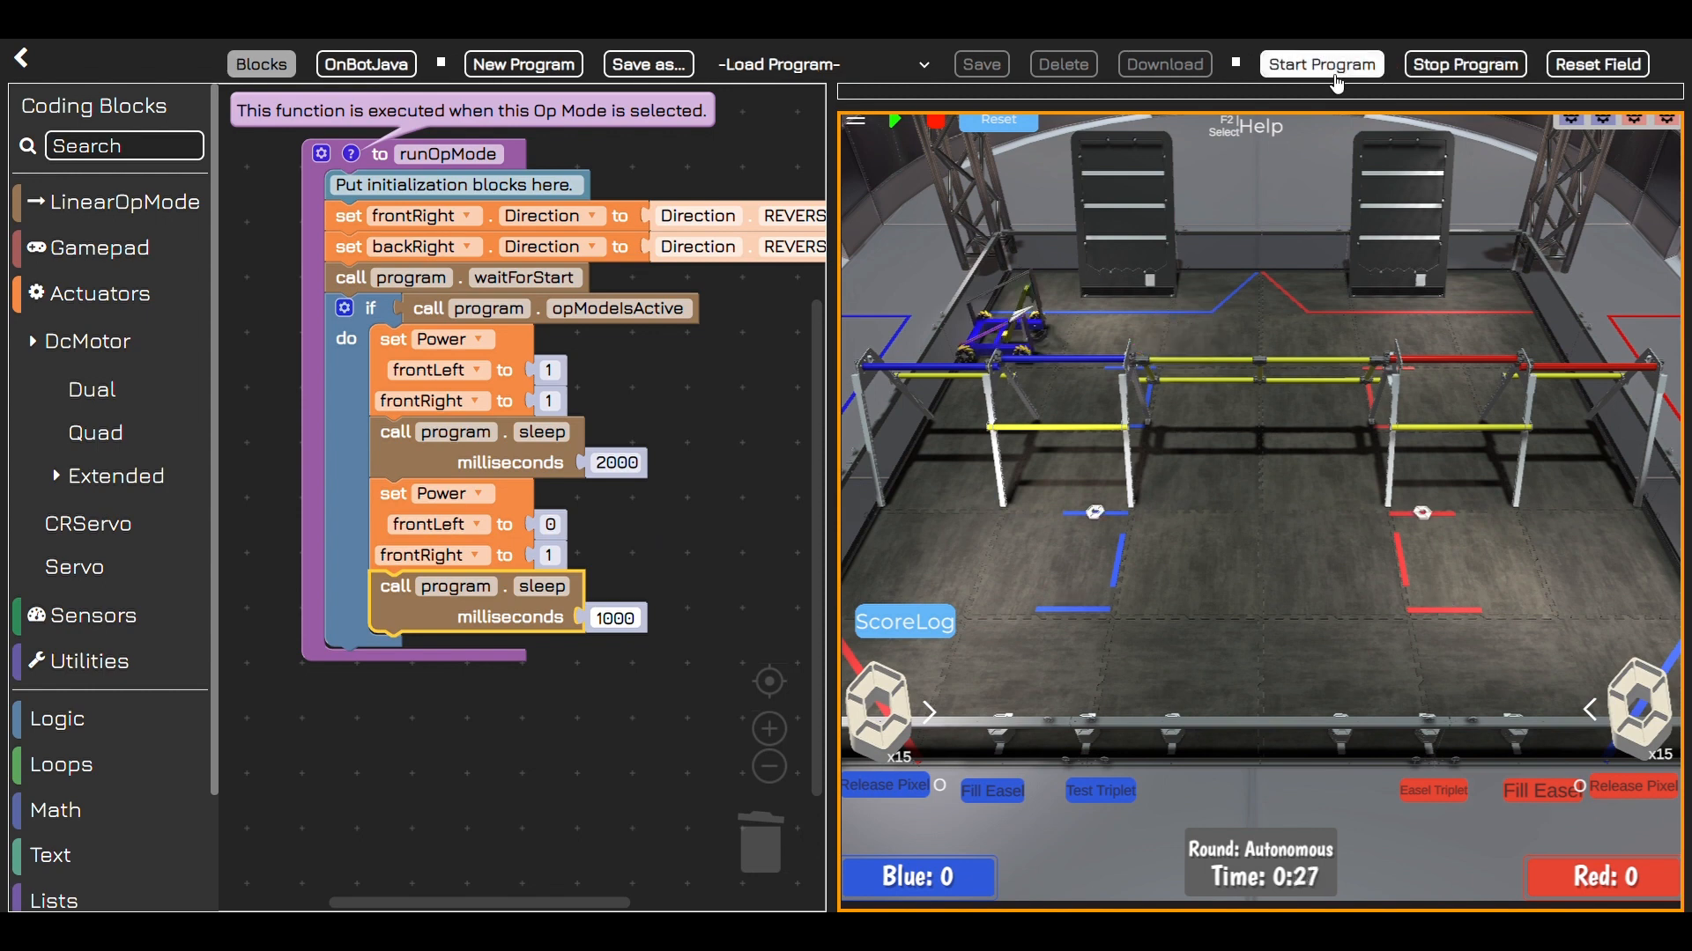
click(1319, 63)
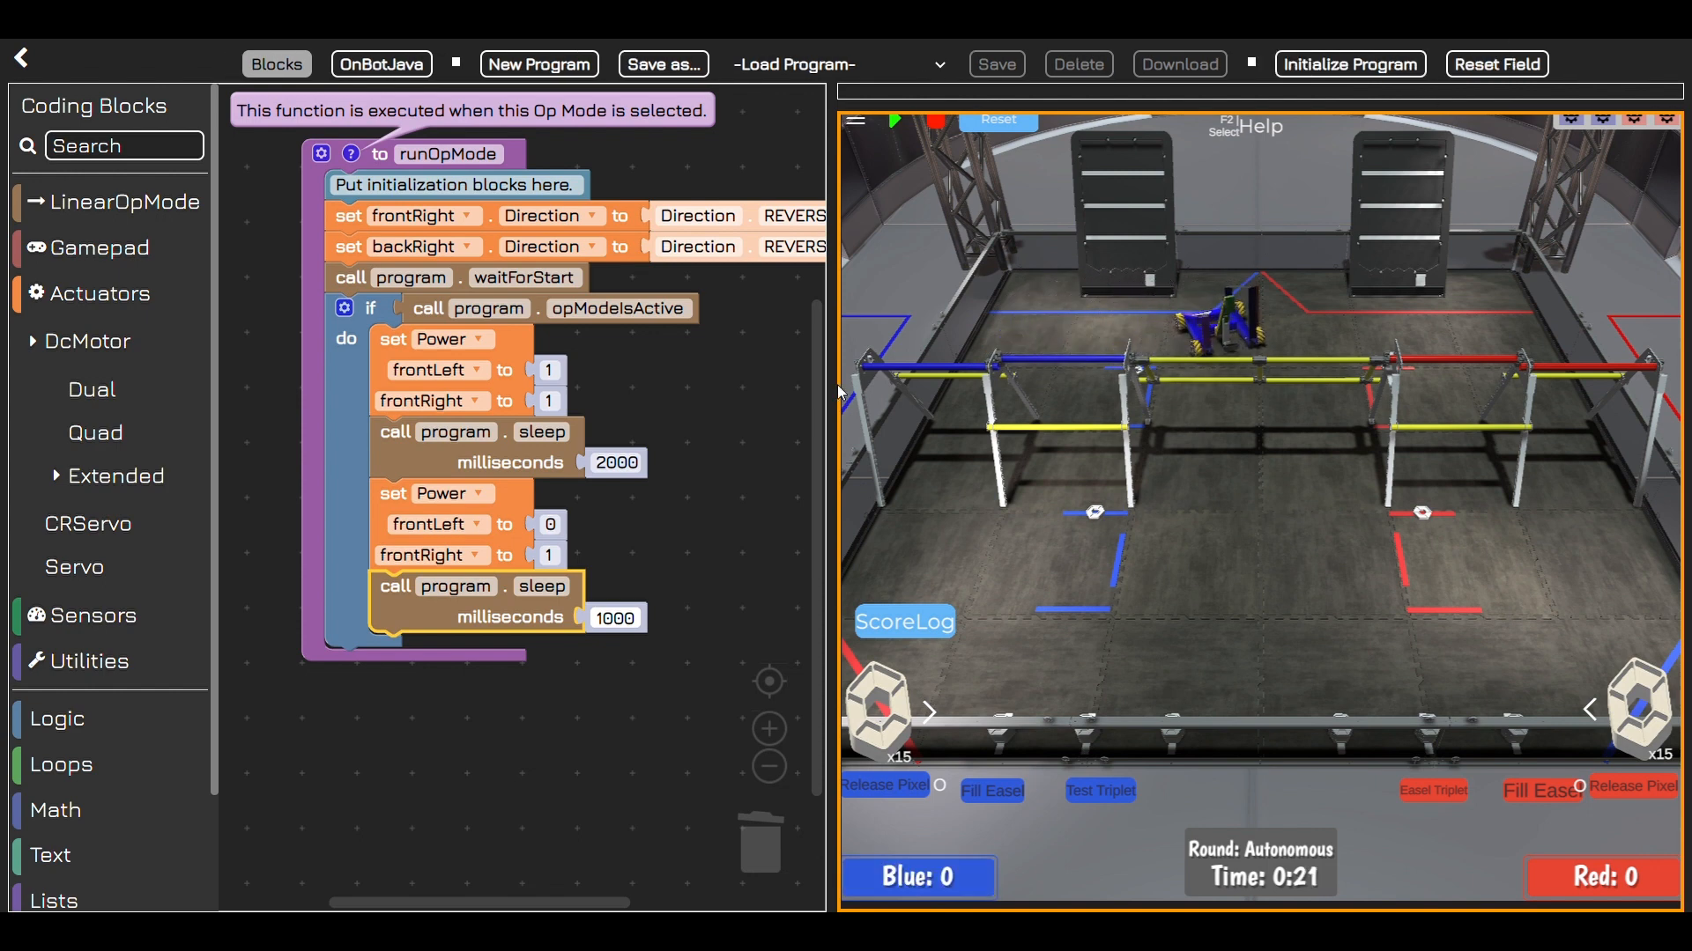
mouse_move(791, 425)
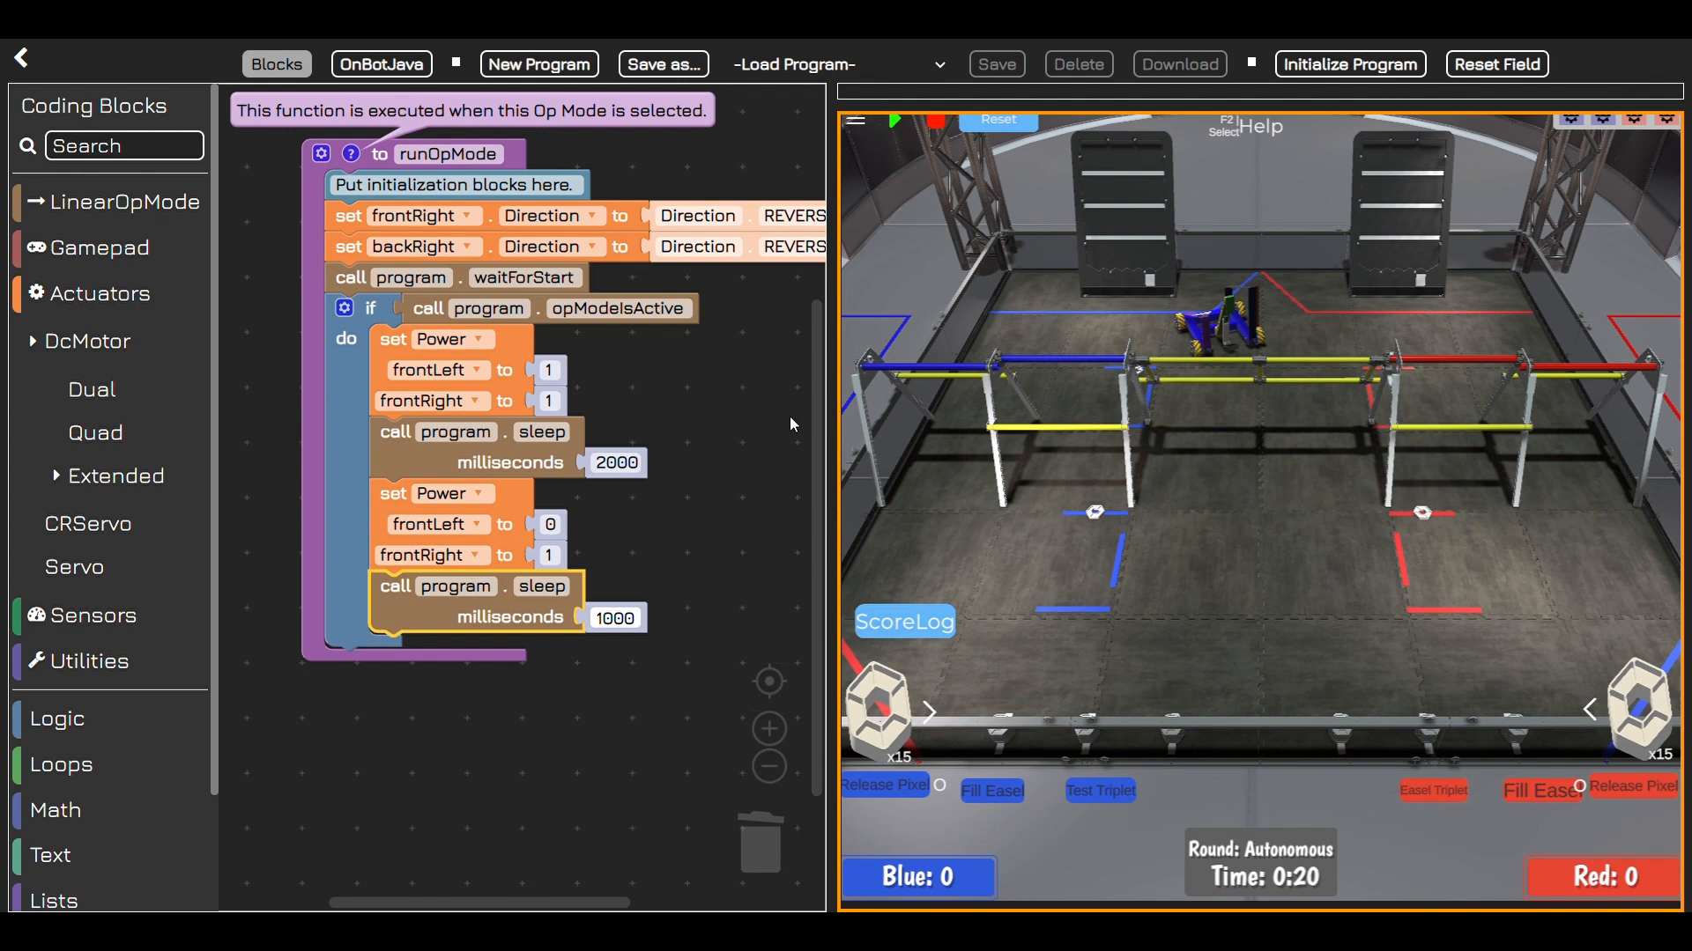
mouse_move(642, 437)
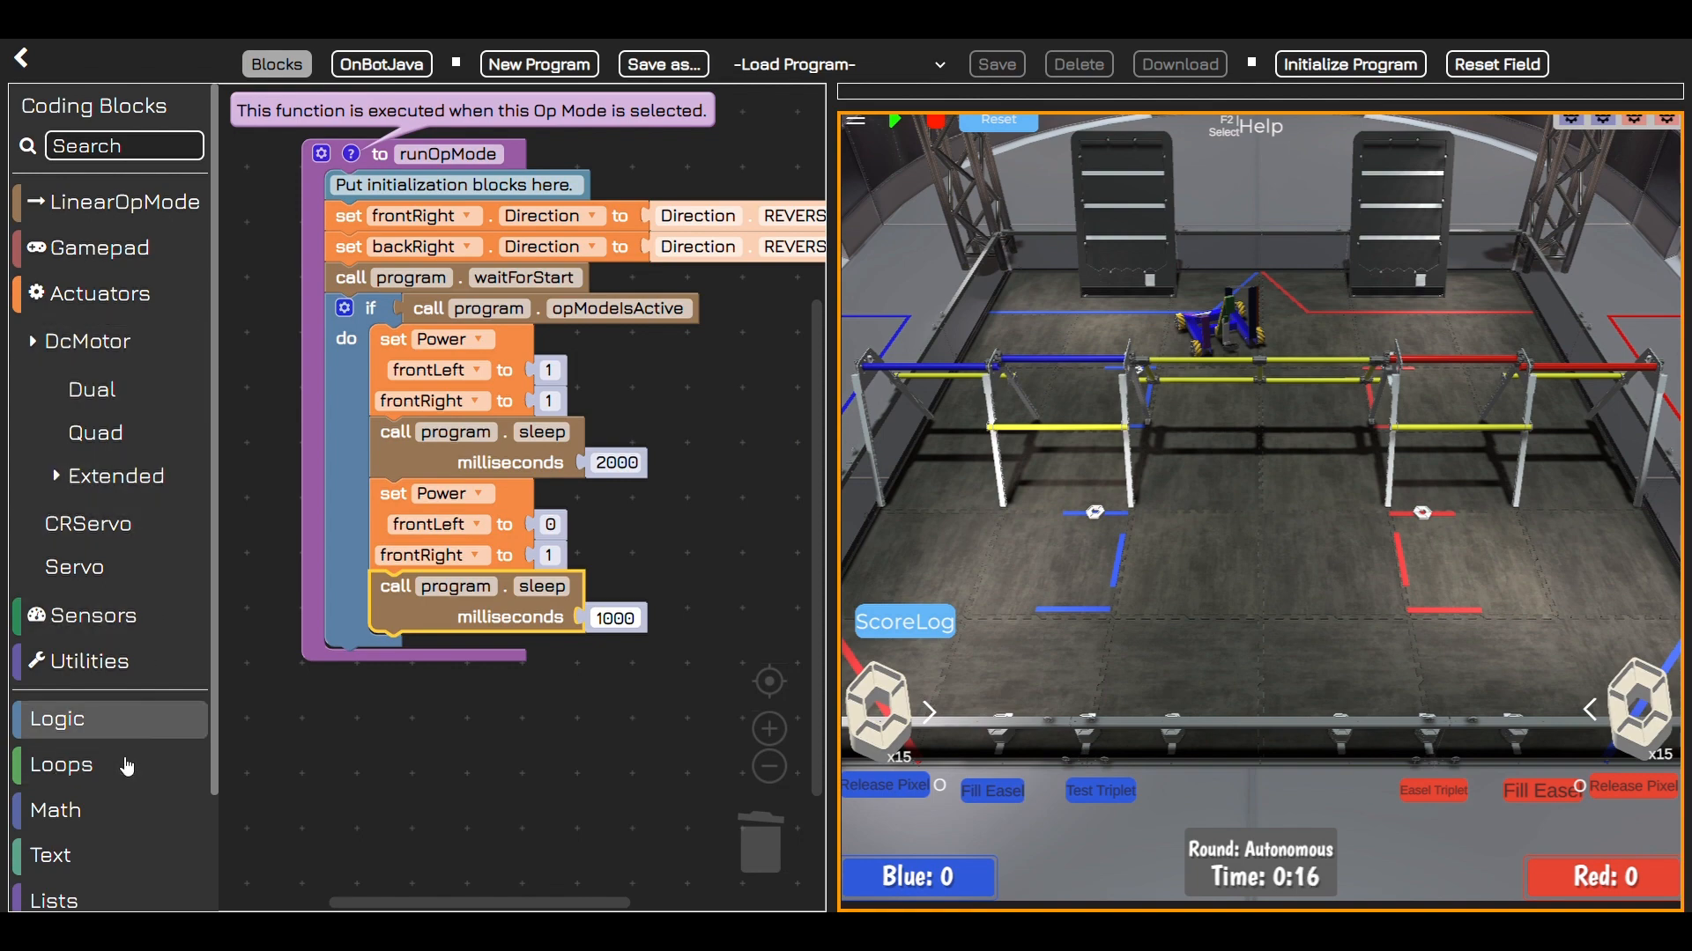
Step: Select the Blocks workspace area before heading back to the home page
click(62, 763)
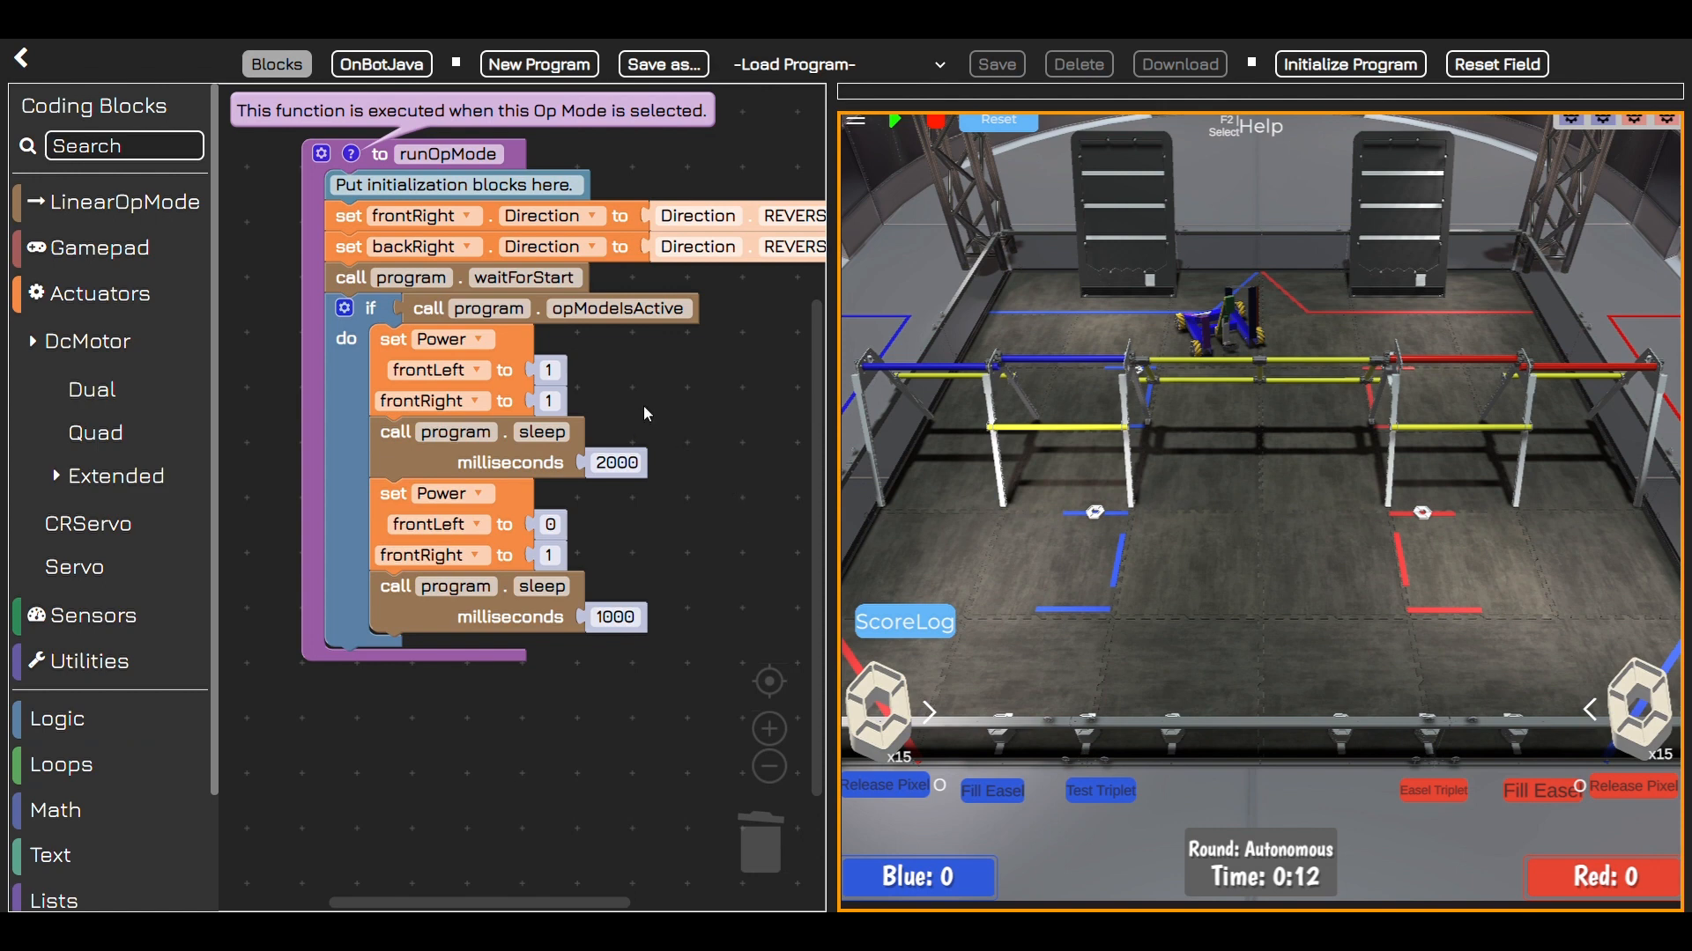
mouse_move(743, 372)
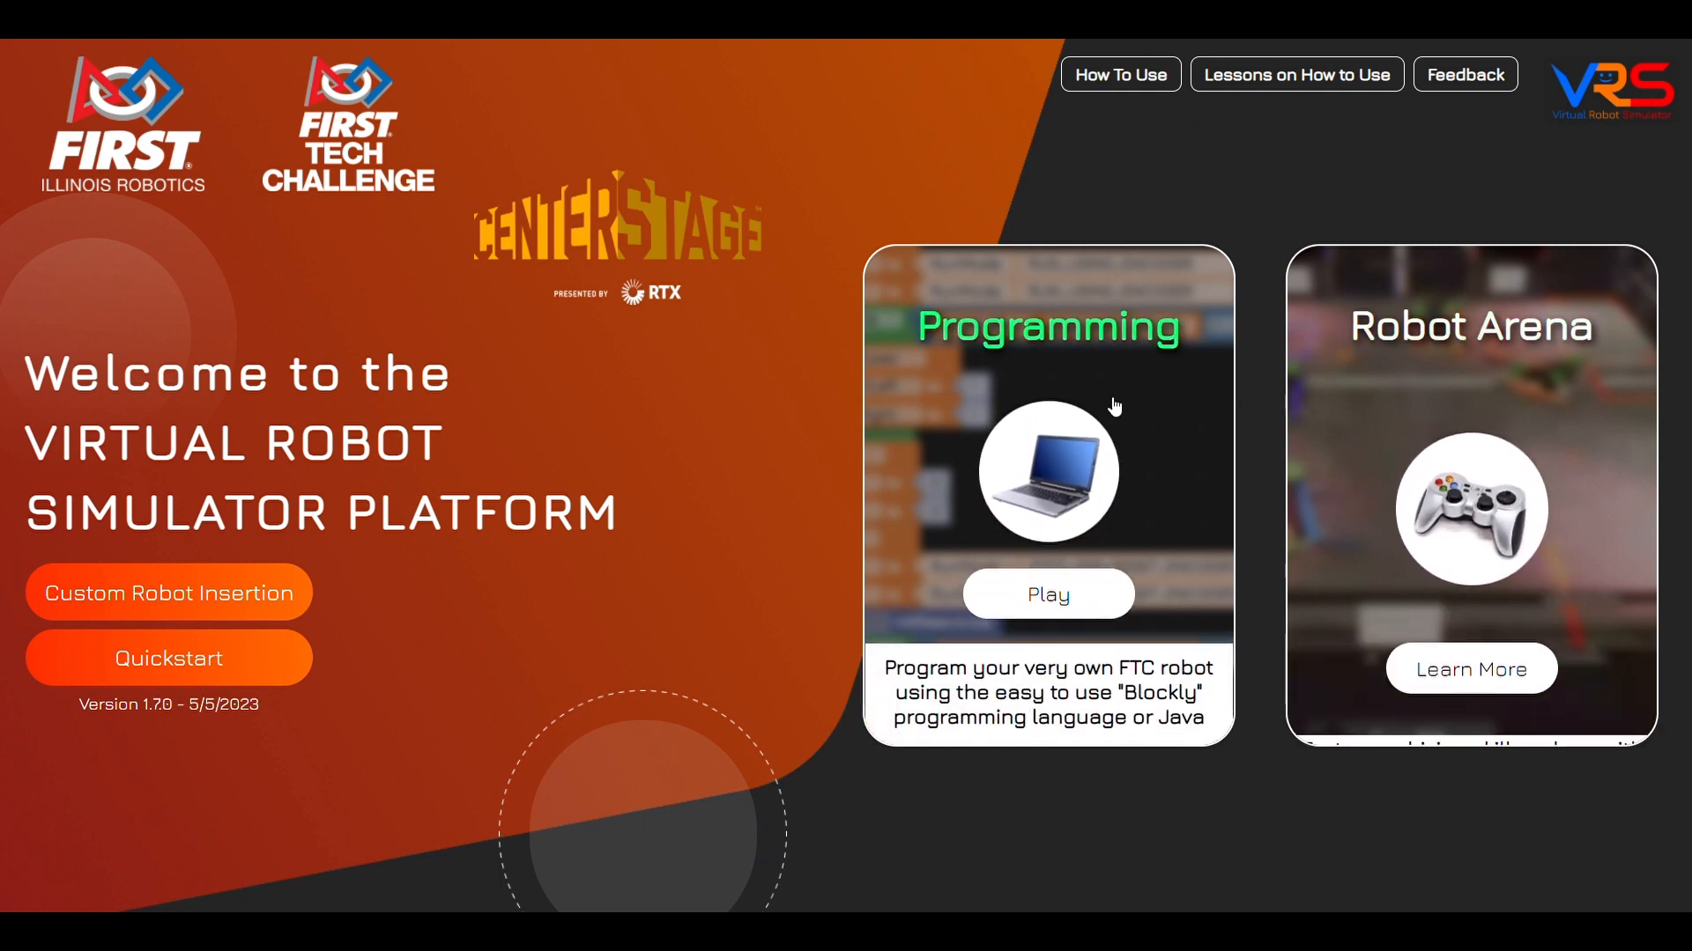
Step: Enter the editor from the Programming card and switch from OnBotJava to Blocks
click(1045, 594)
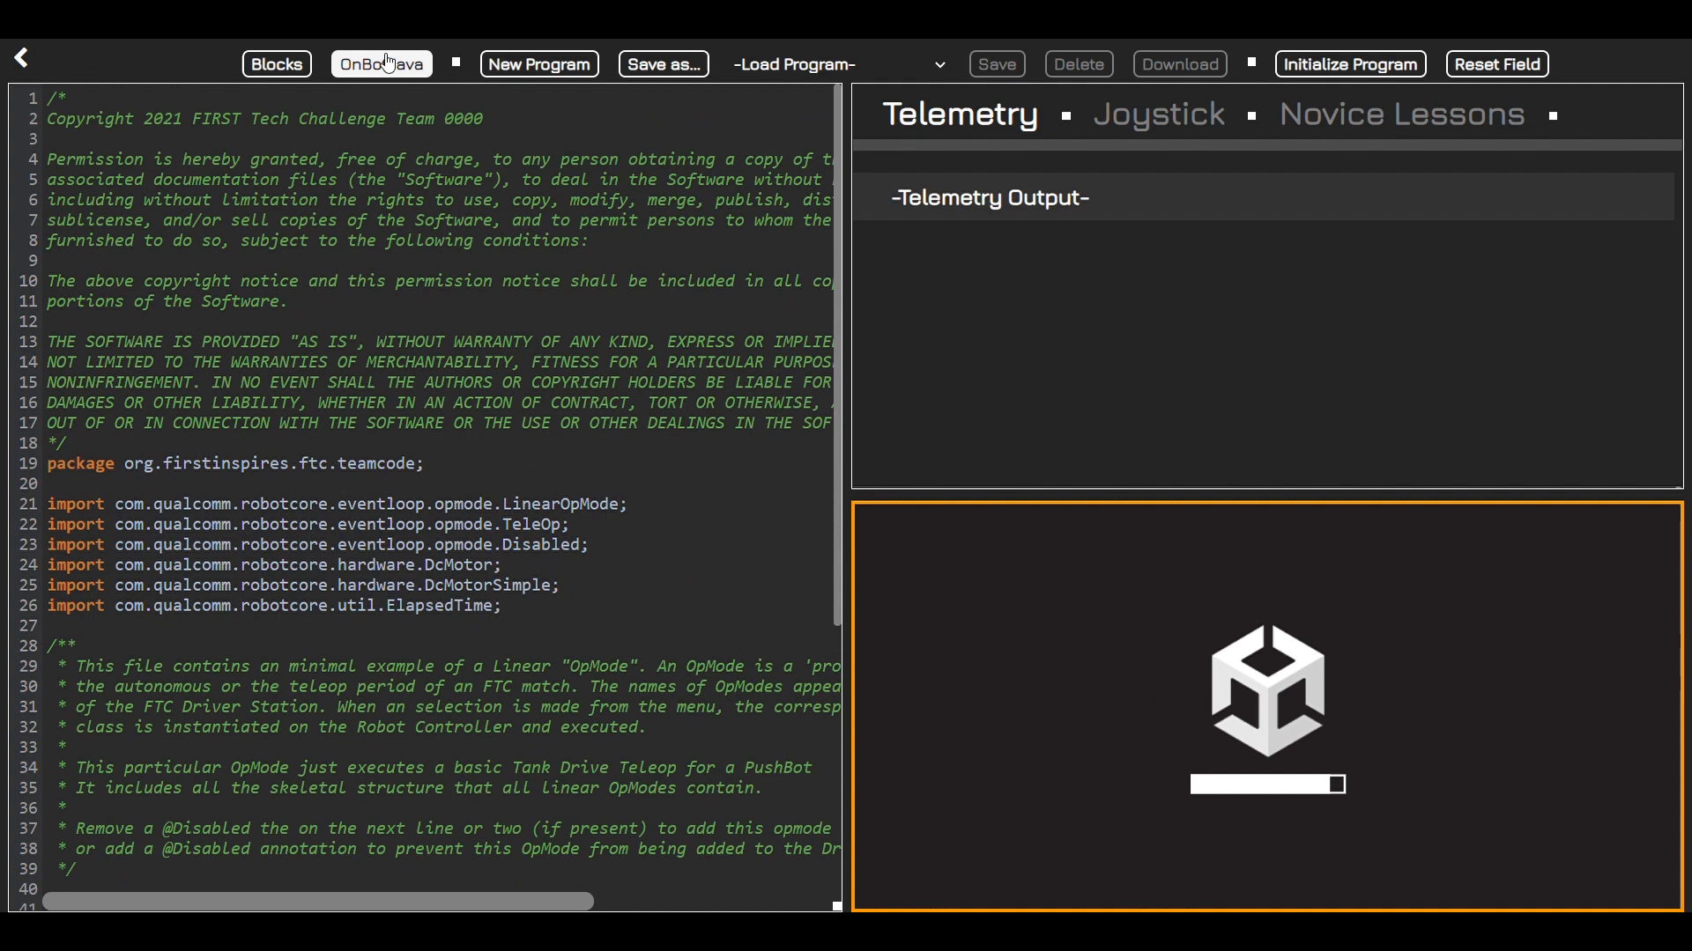
mouse_move(410, 49)
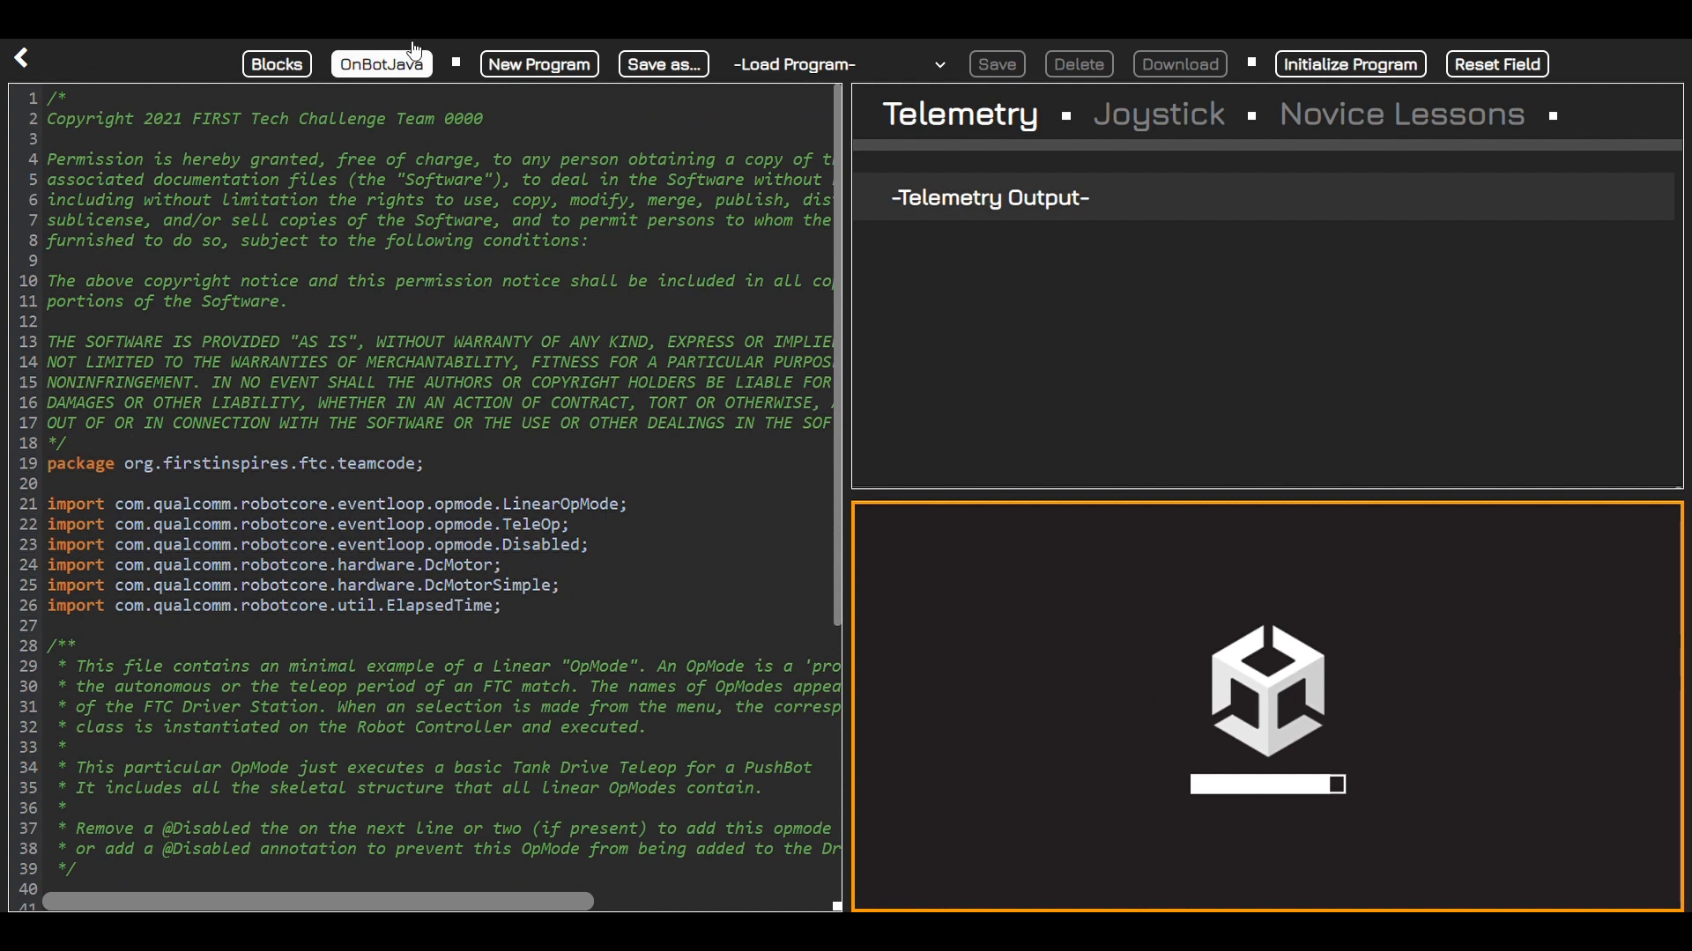
click(277, 64)
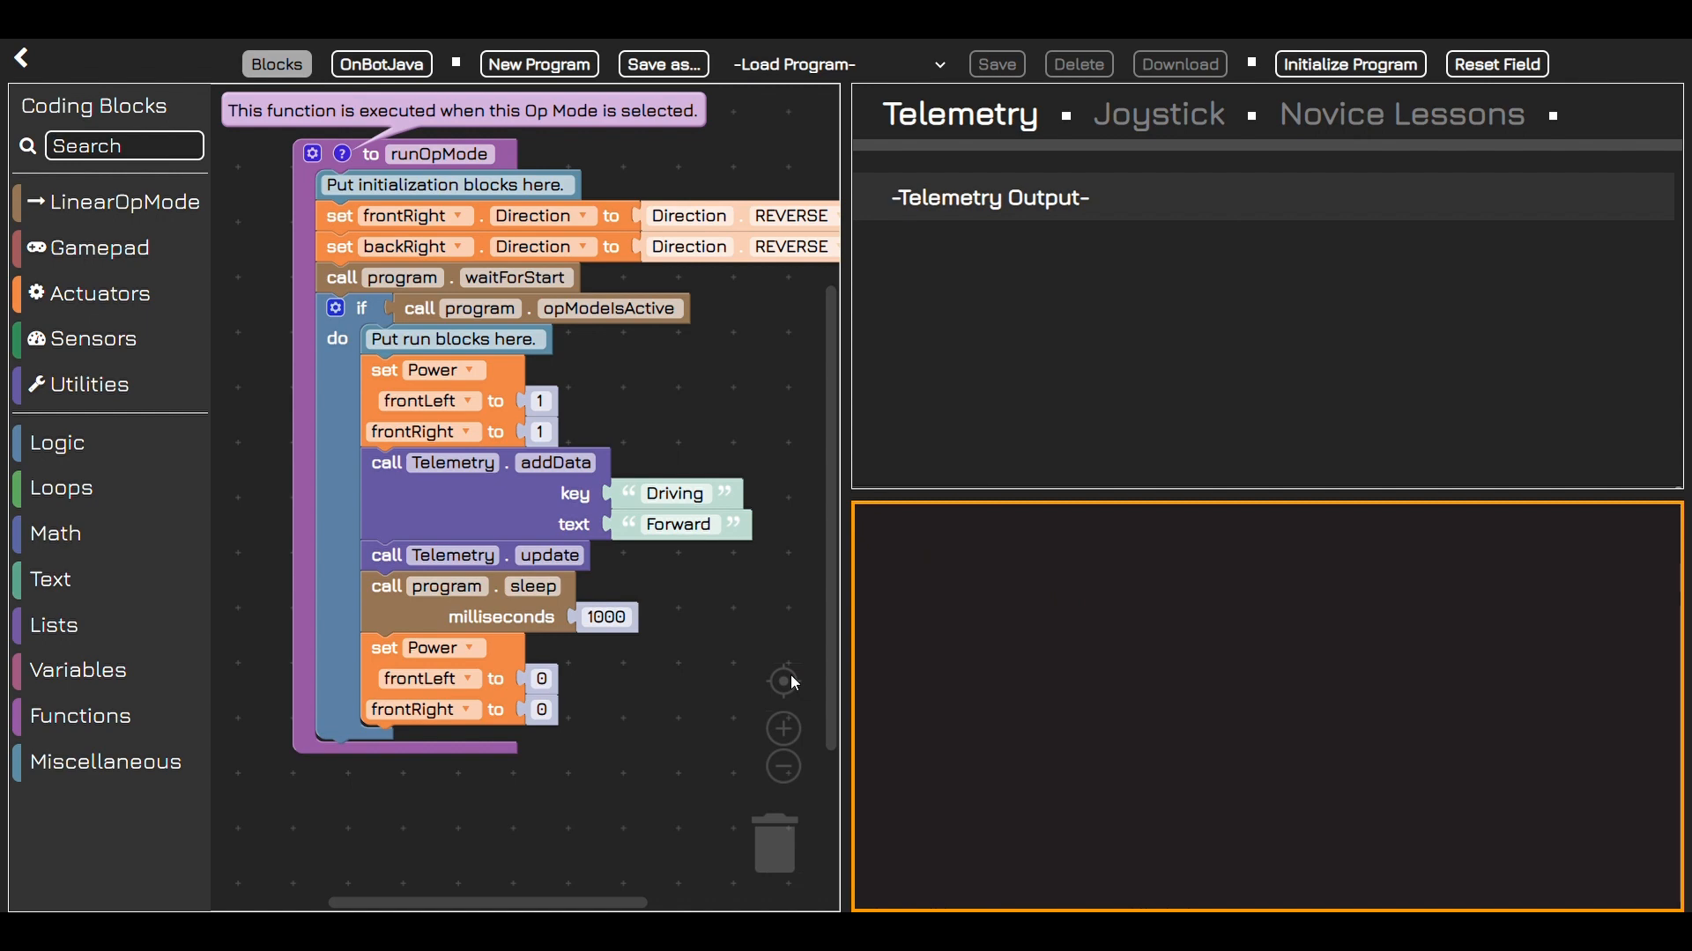
mouse_move(950, 510)
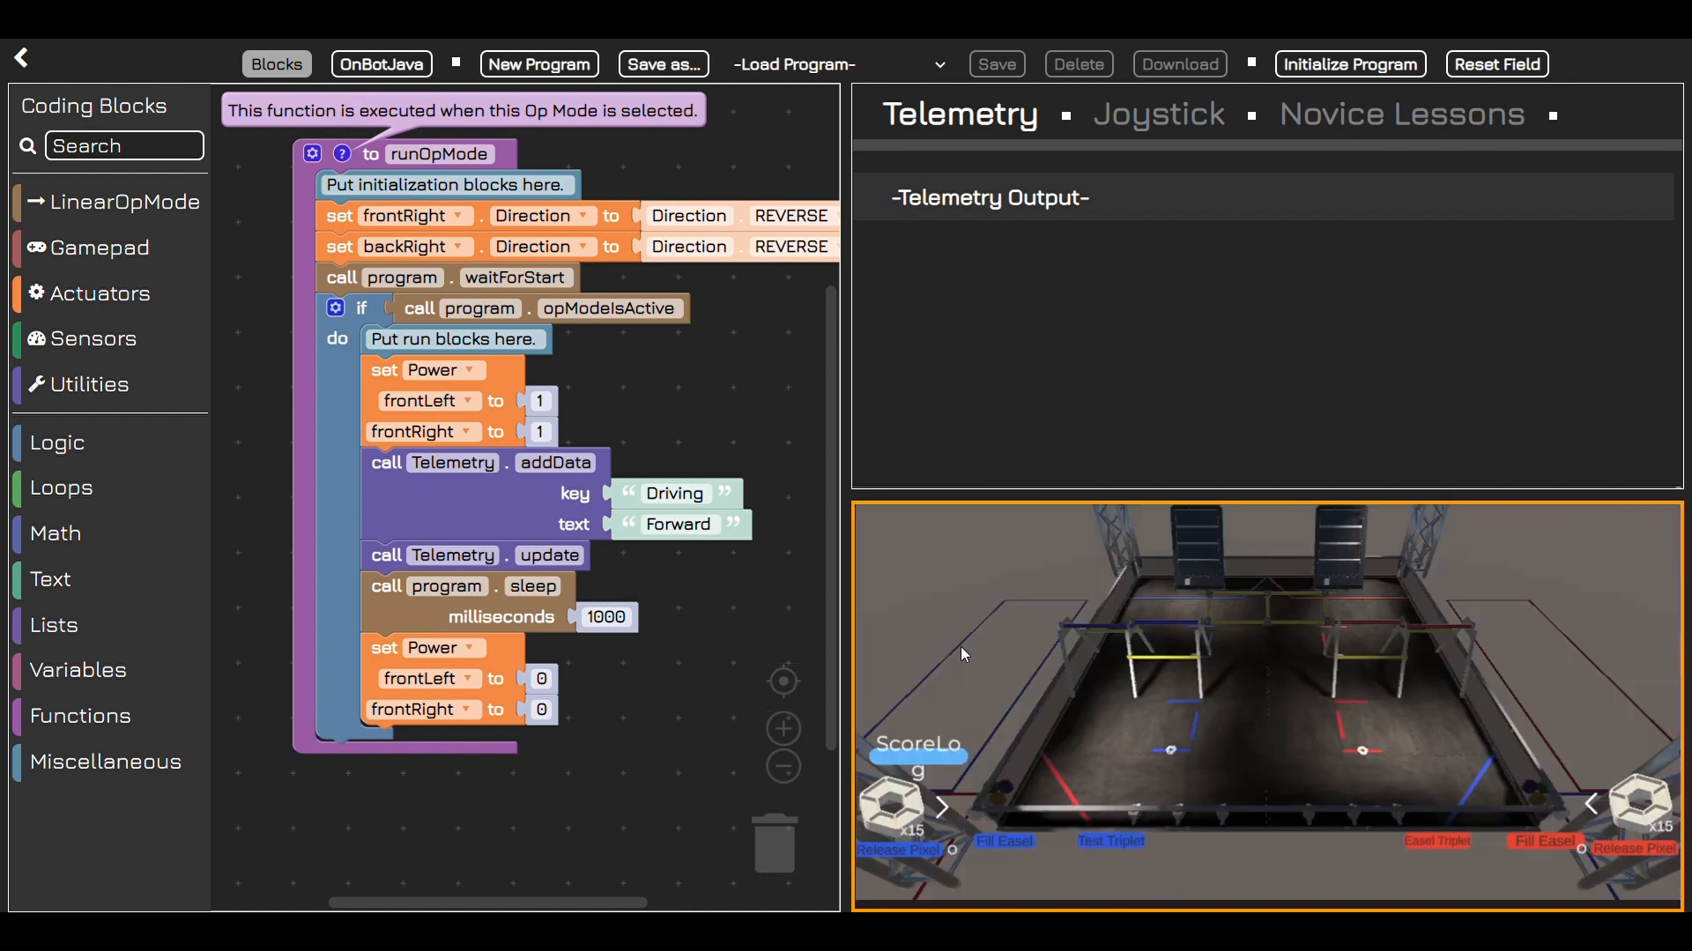
mouse_move(1337, 319)
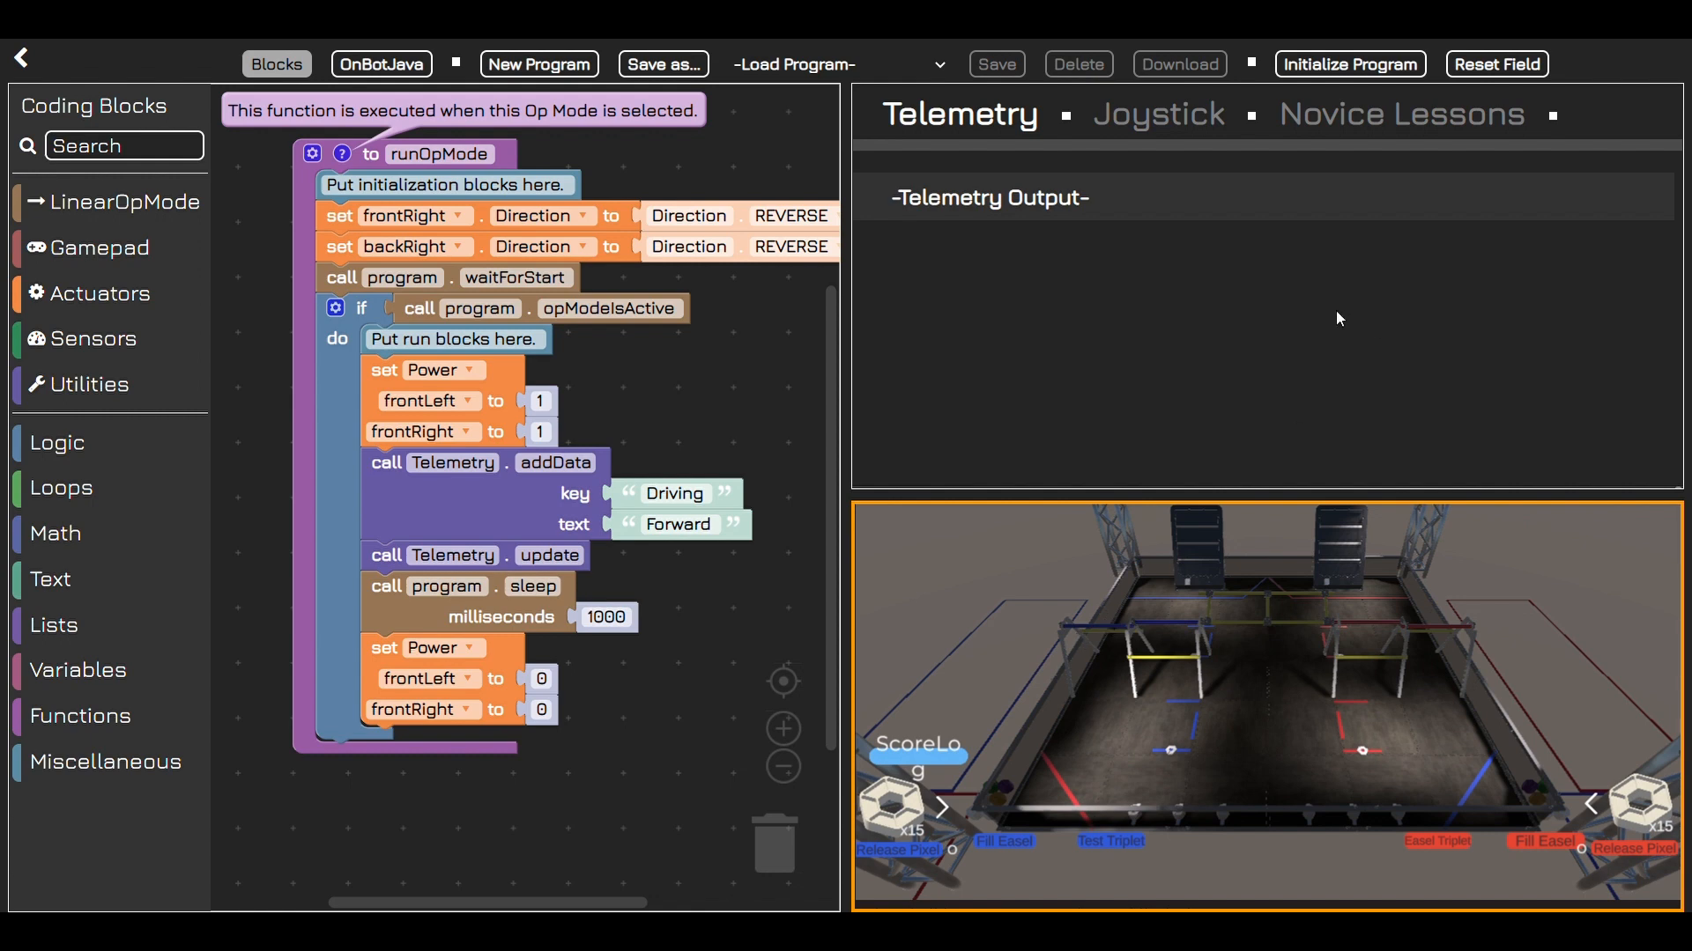
mouse_move(1529, 127)
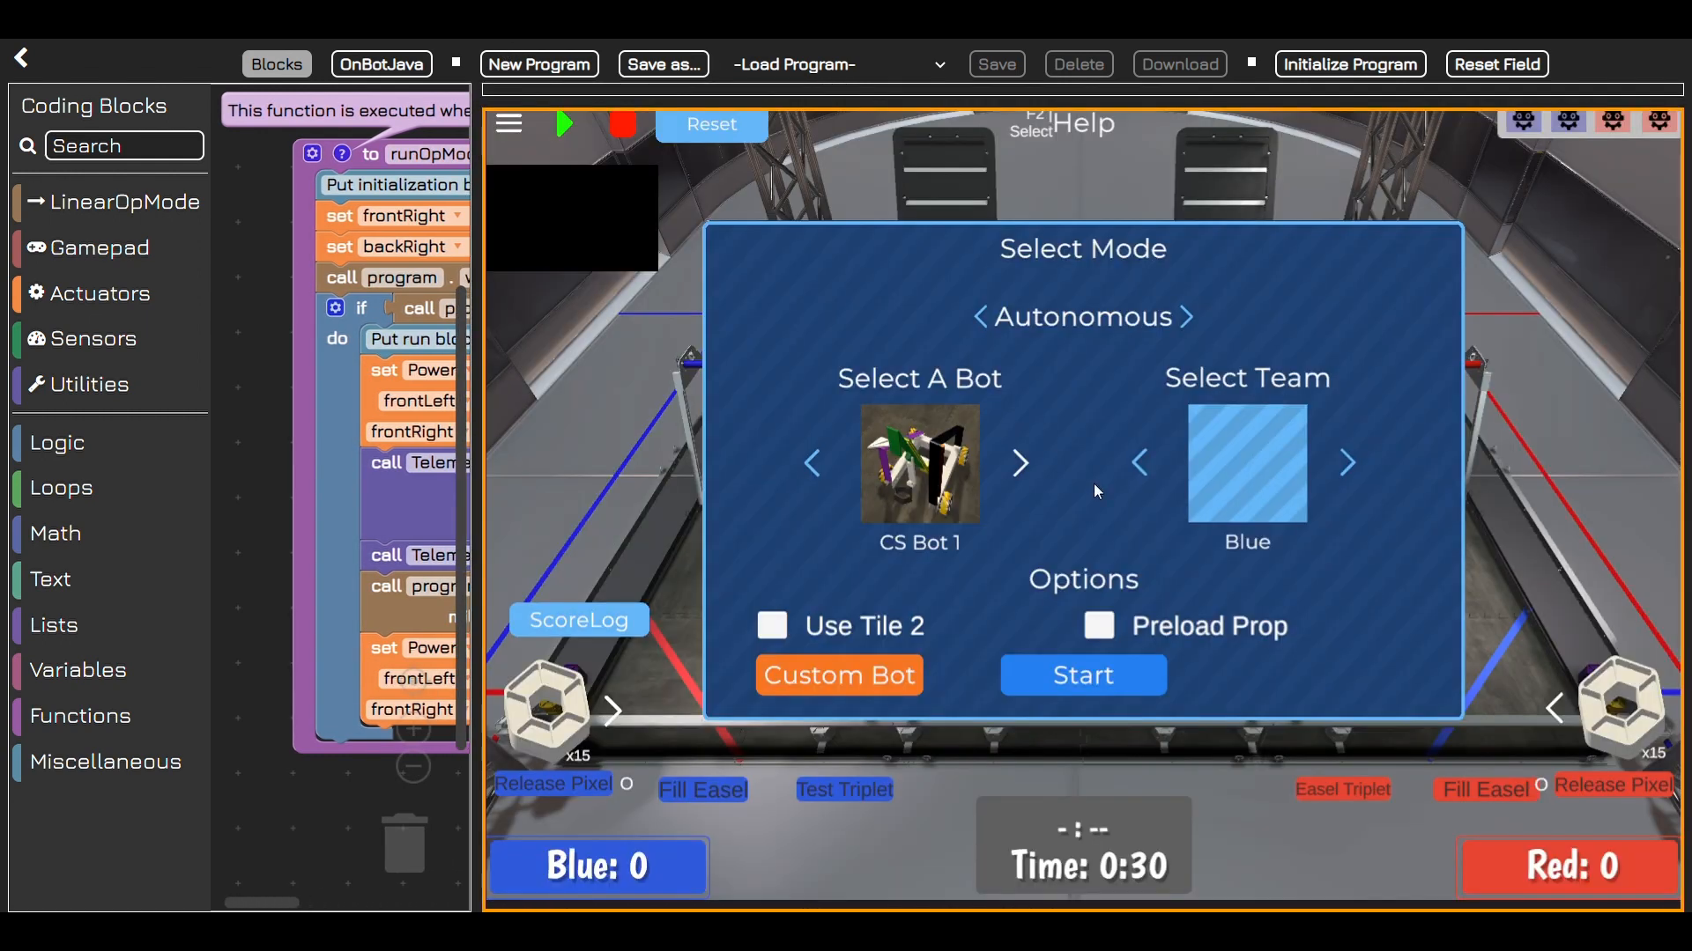
mouse_move(1577, 84)
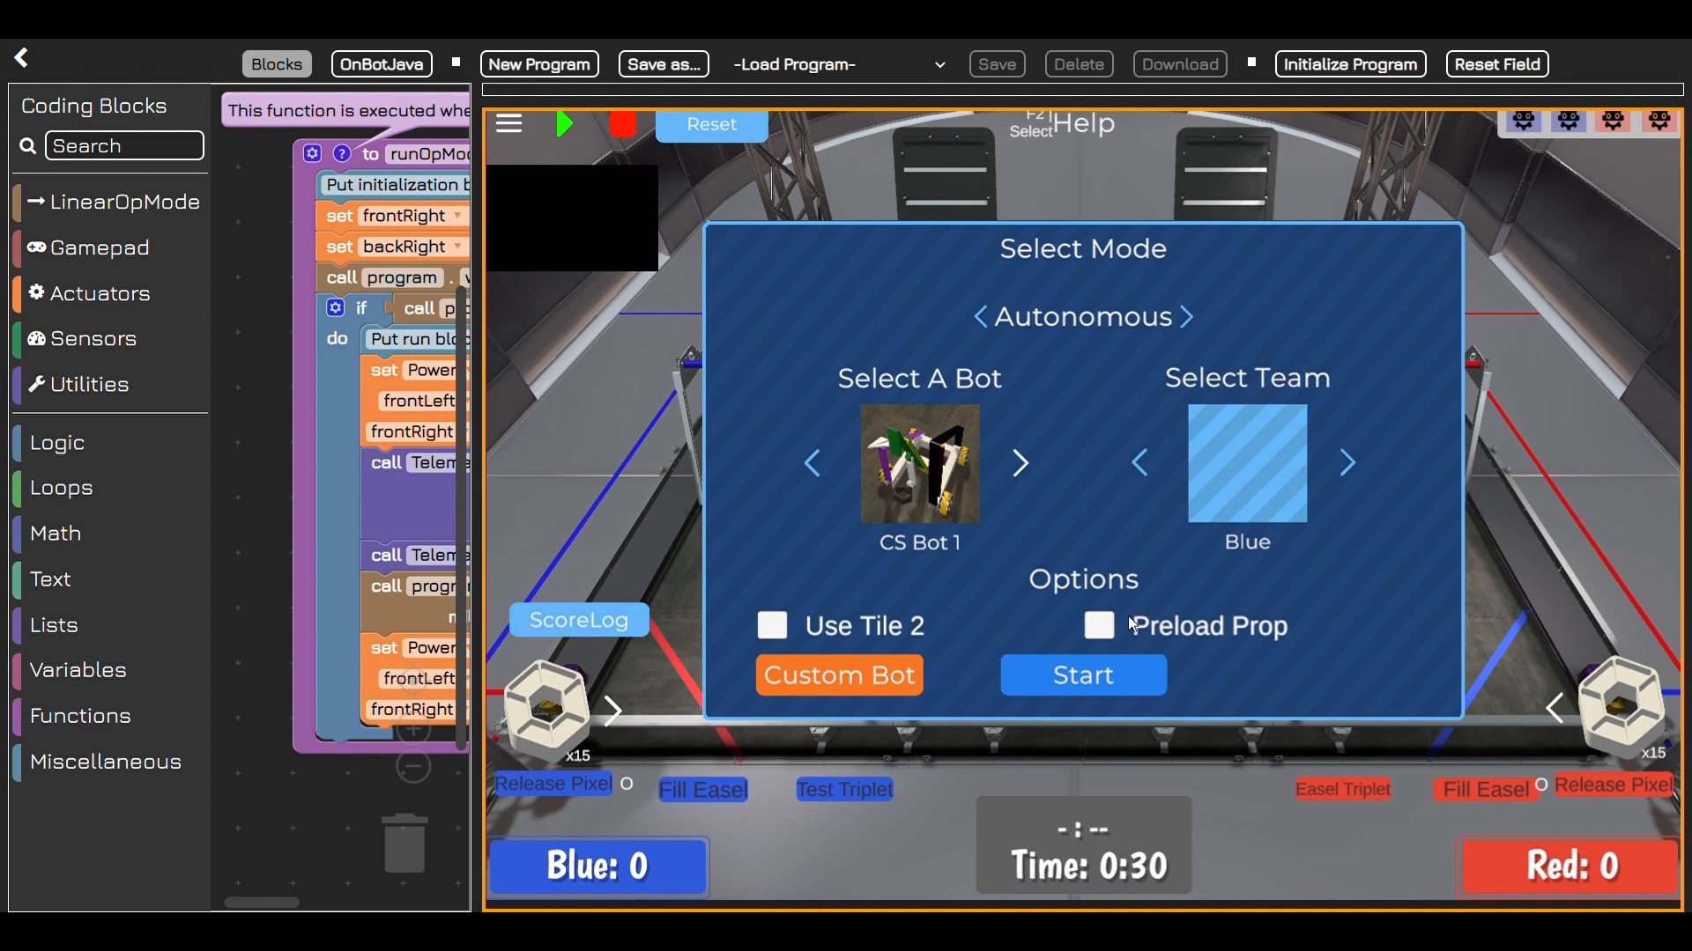
mouse_move(1596, 155)
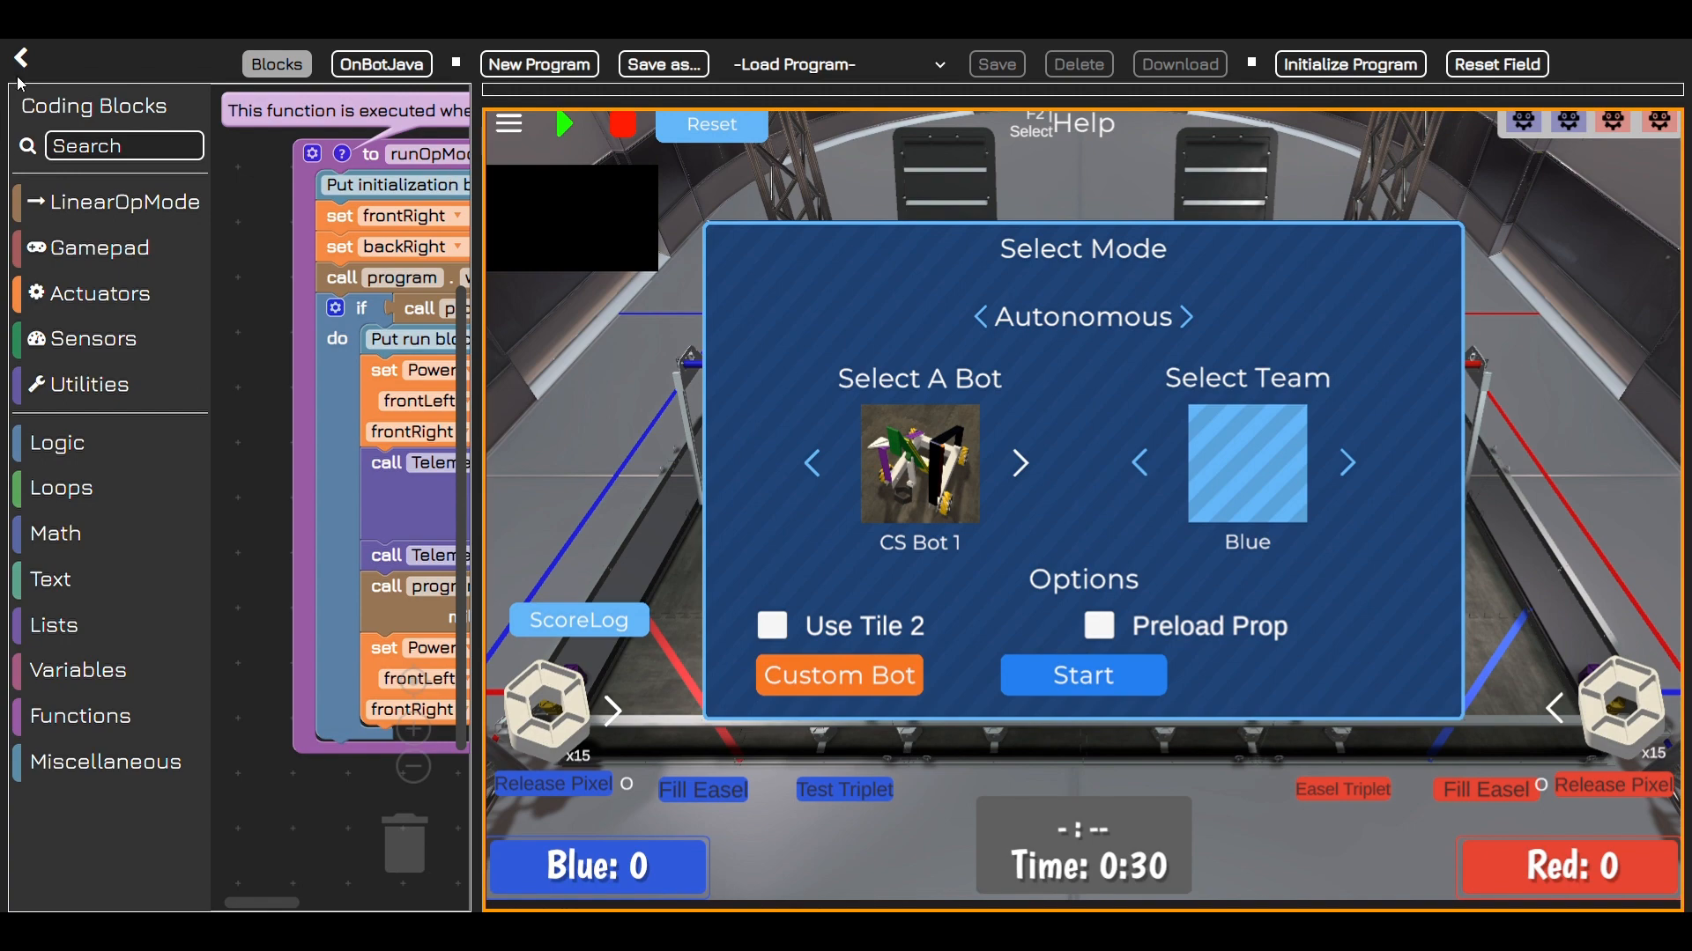
Step: Use the top-left back arrow to land on the VRS welcome page
click(19, 58)
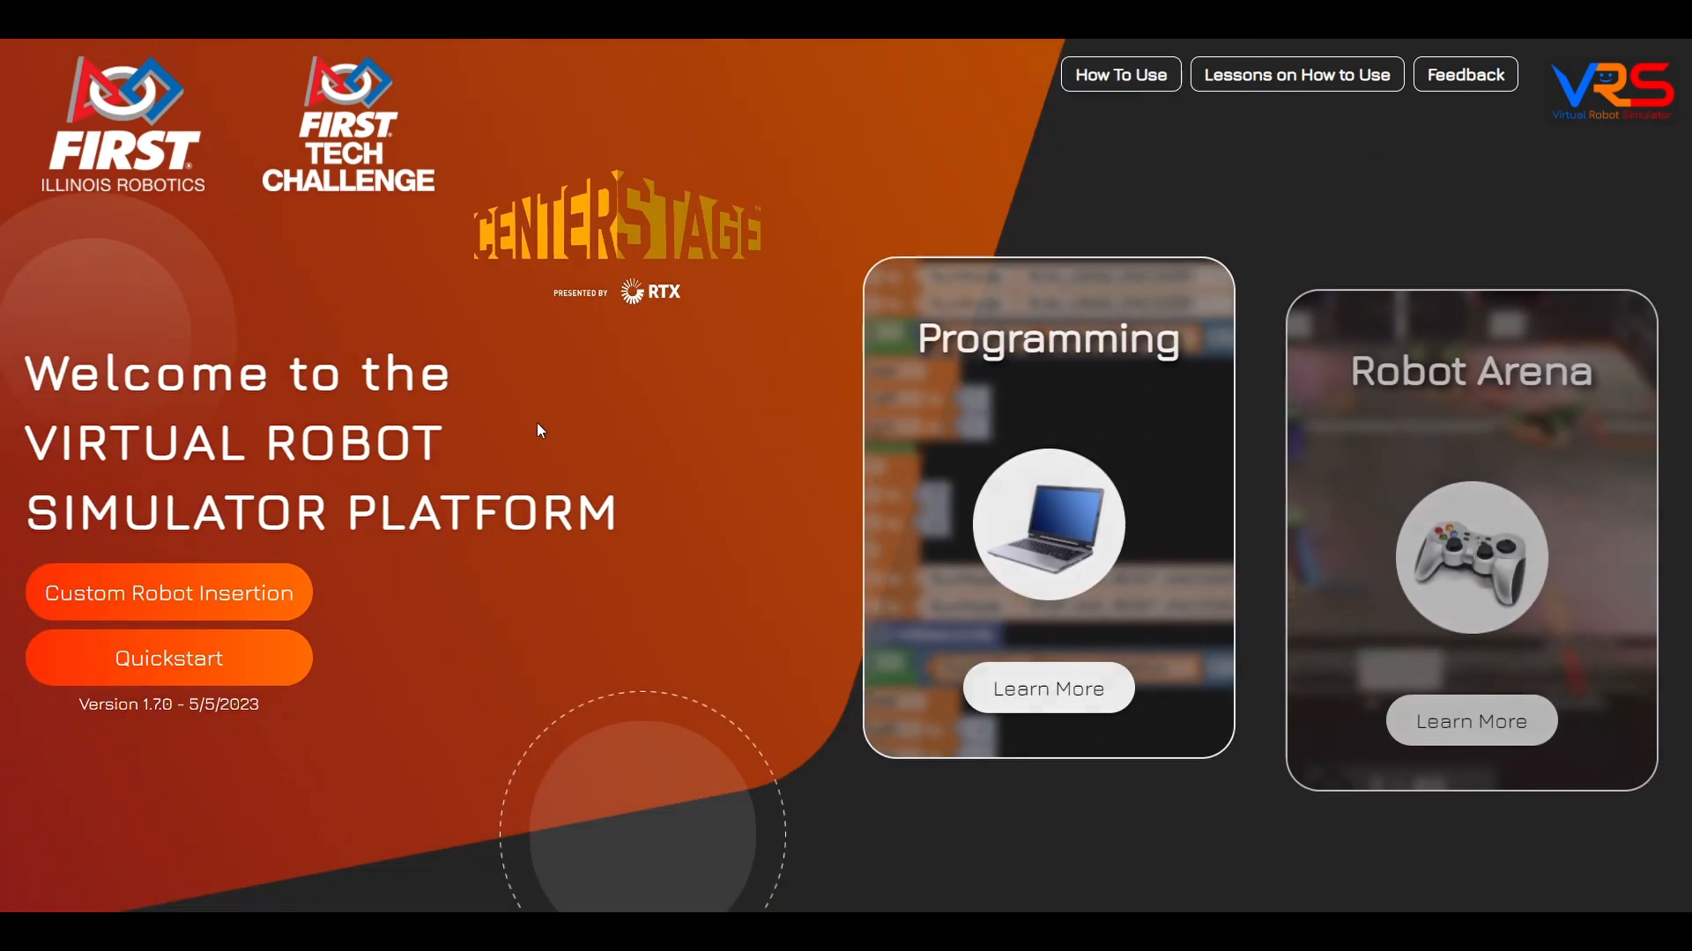